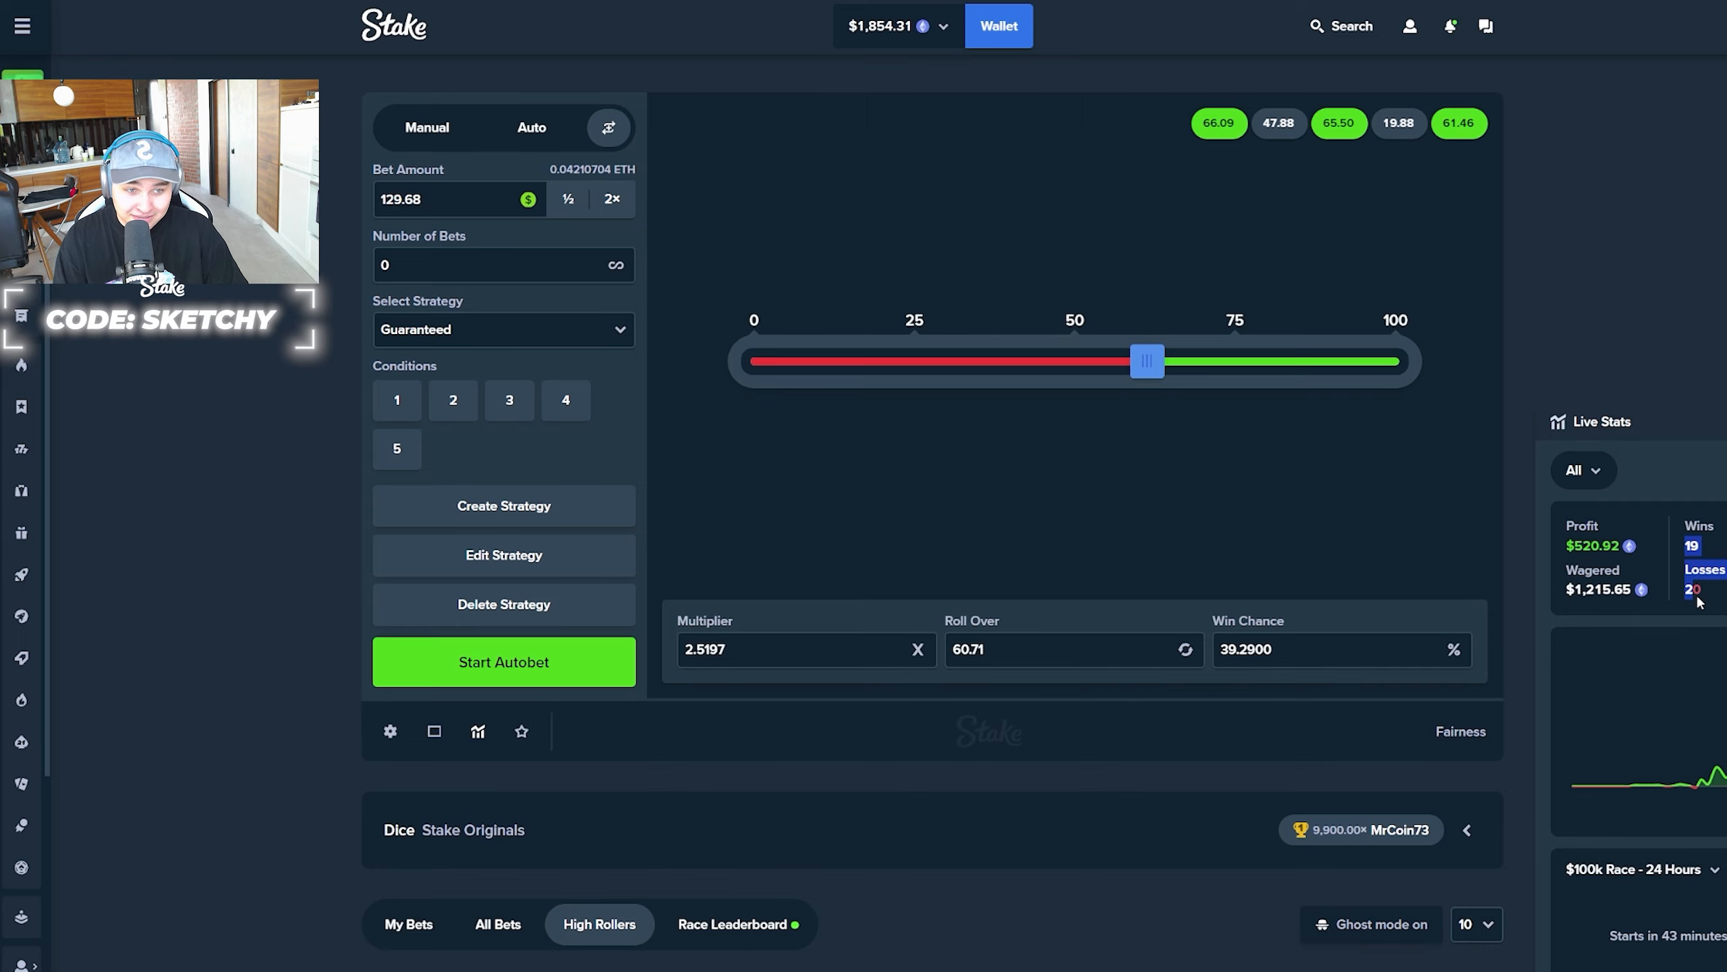
{"action": "mouse_move", "coordinate": [1611, 506]}
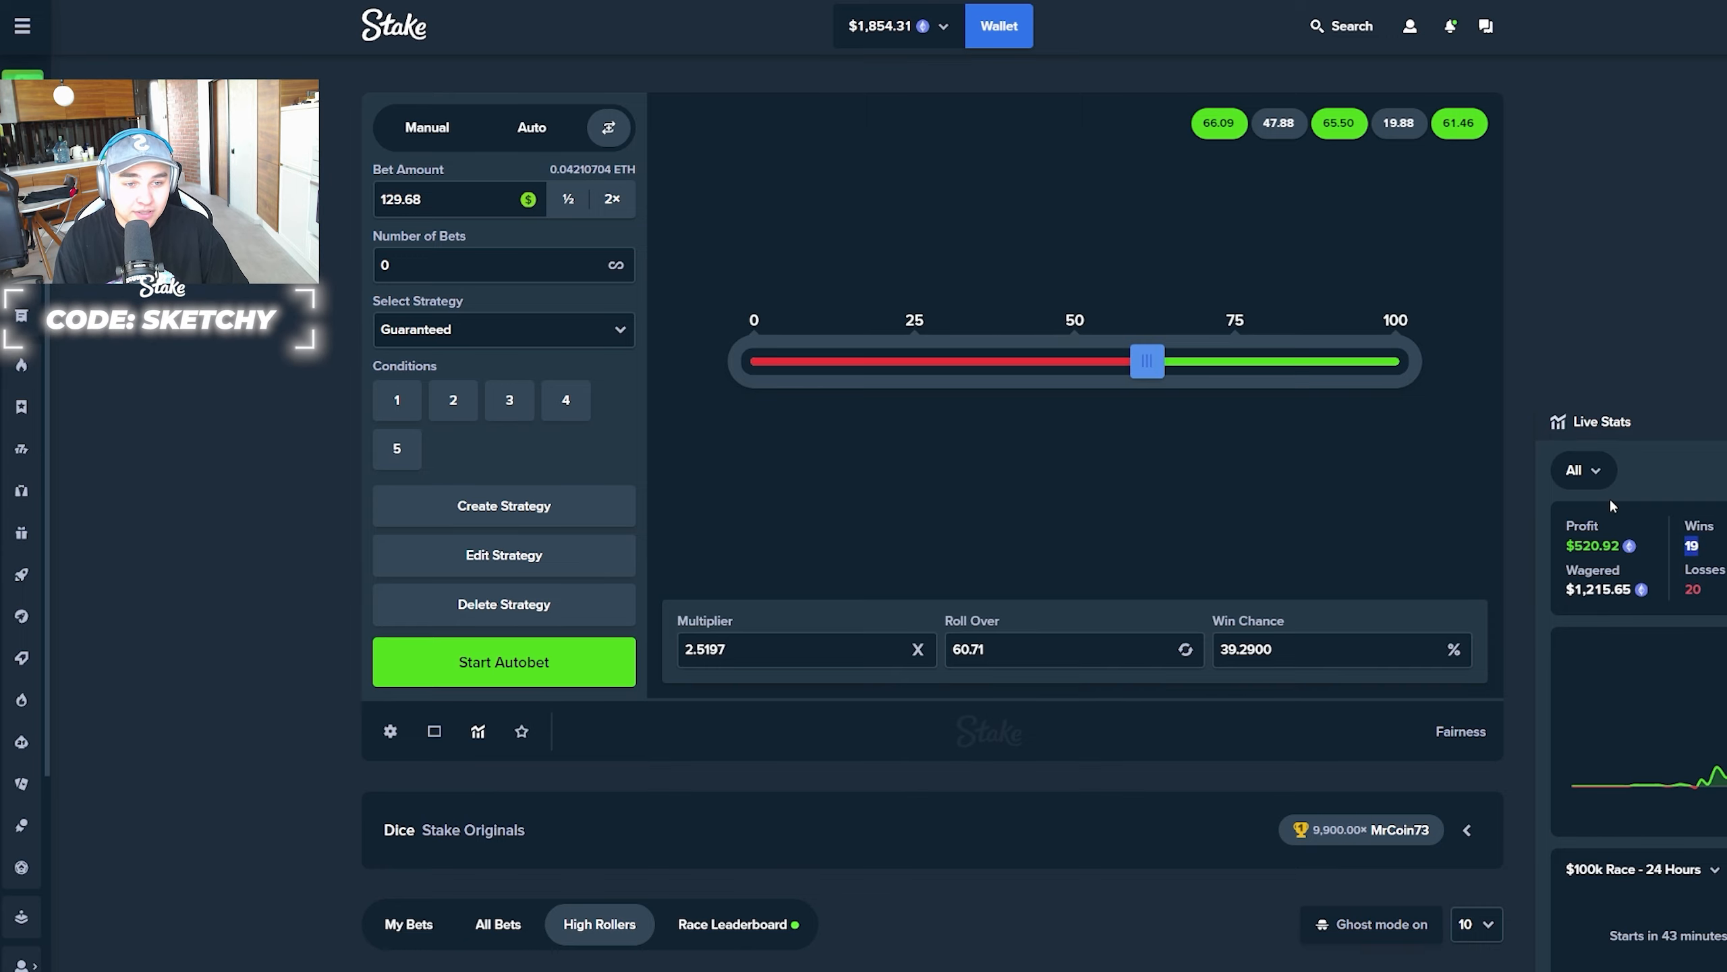
Deposit the excess funds into the vault, leaving $1,000.31 available to bet
{"action": "left_click", "coordinate": [1409, 25]}
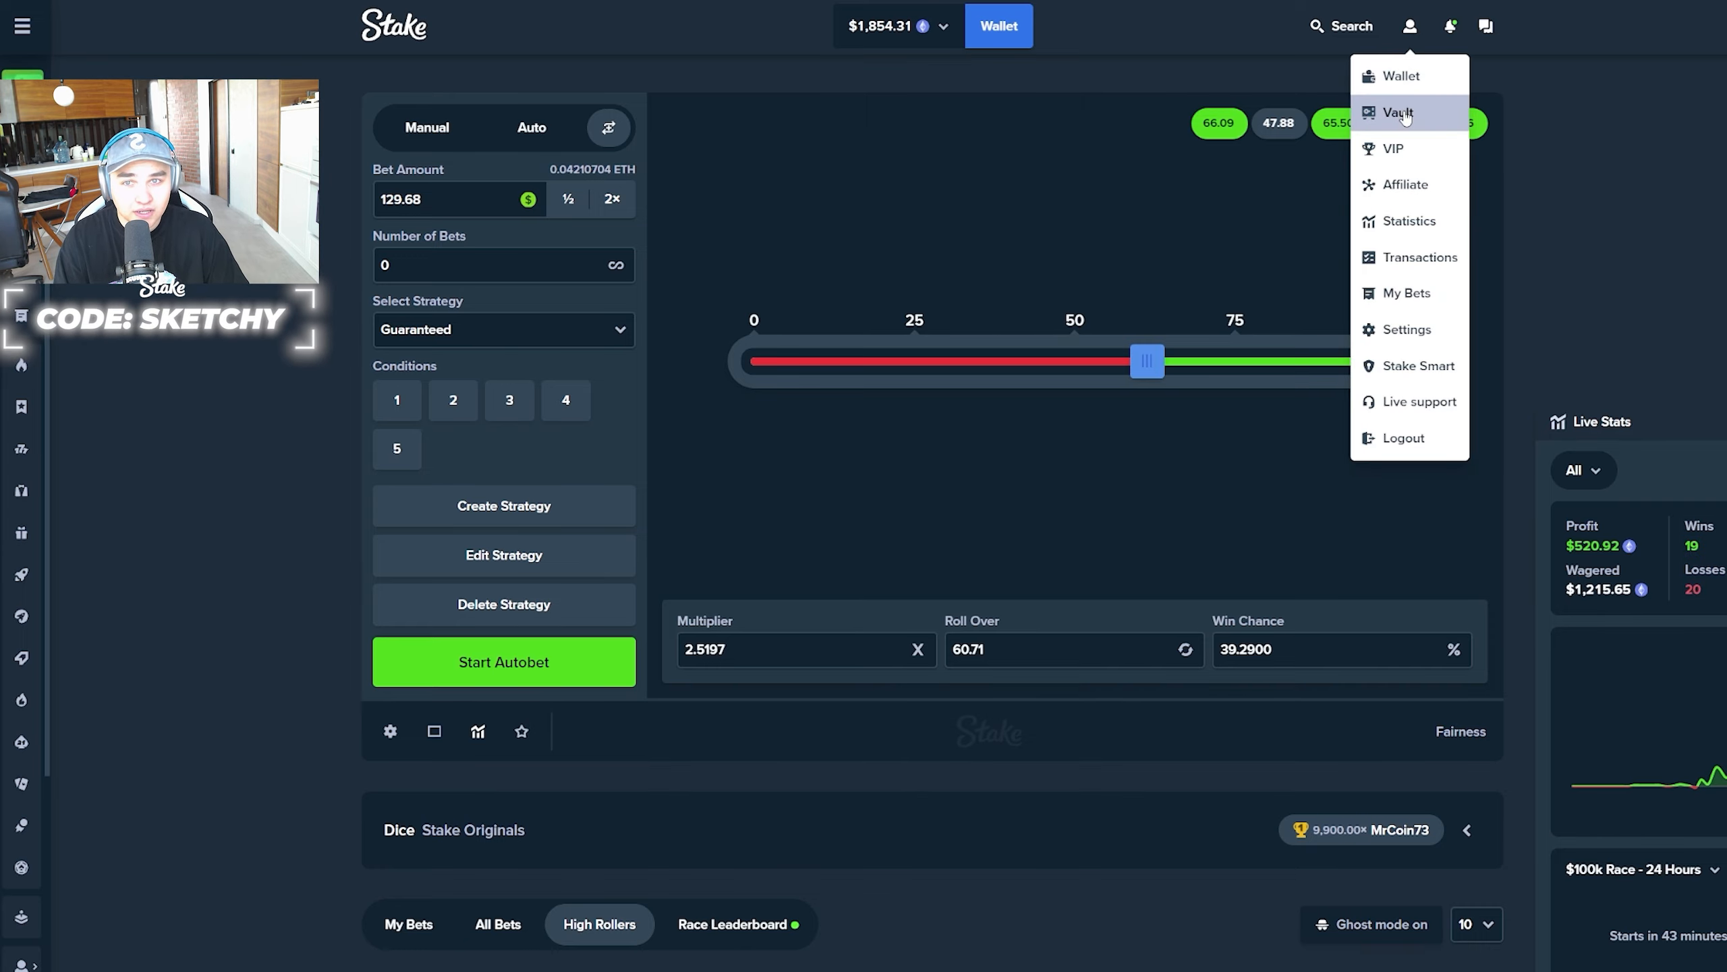
{"action": "left_click", "coordinate": [1401, 110]}
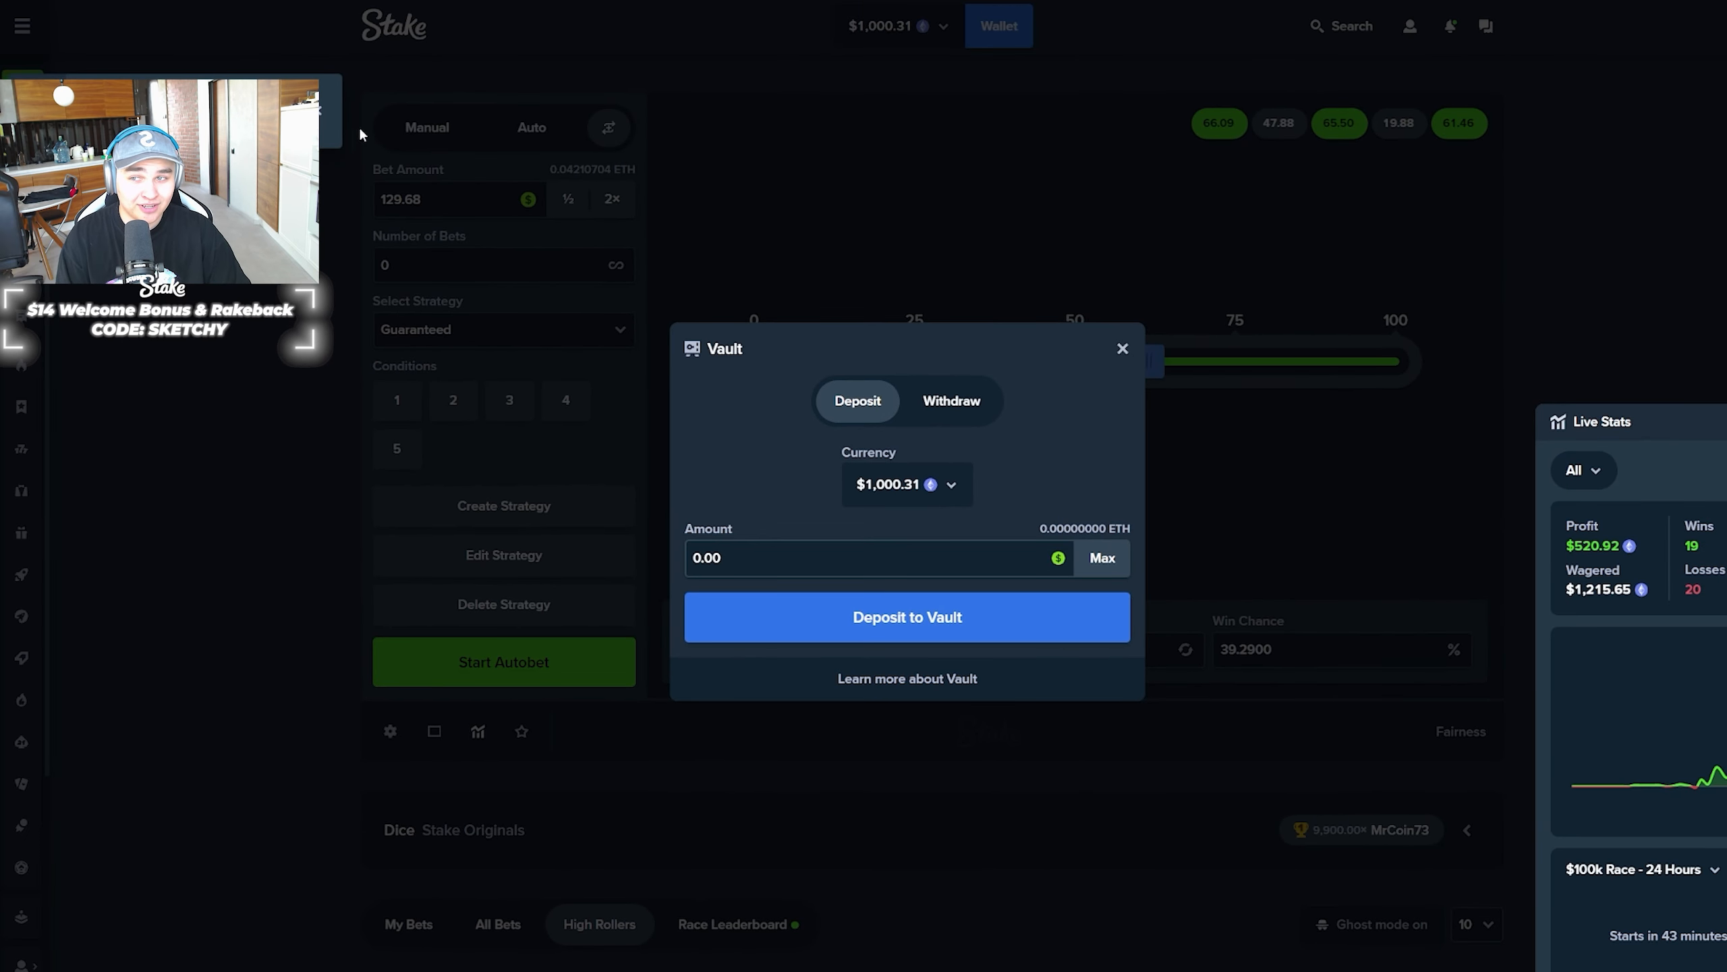
{"action": "left_click", "coordinate": [1122, 348]}
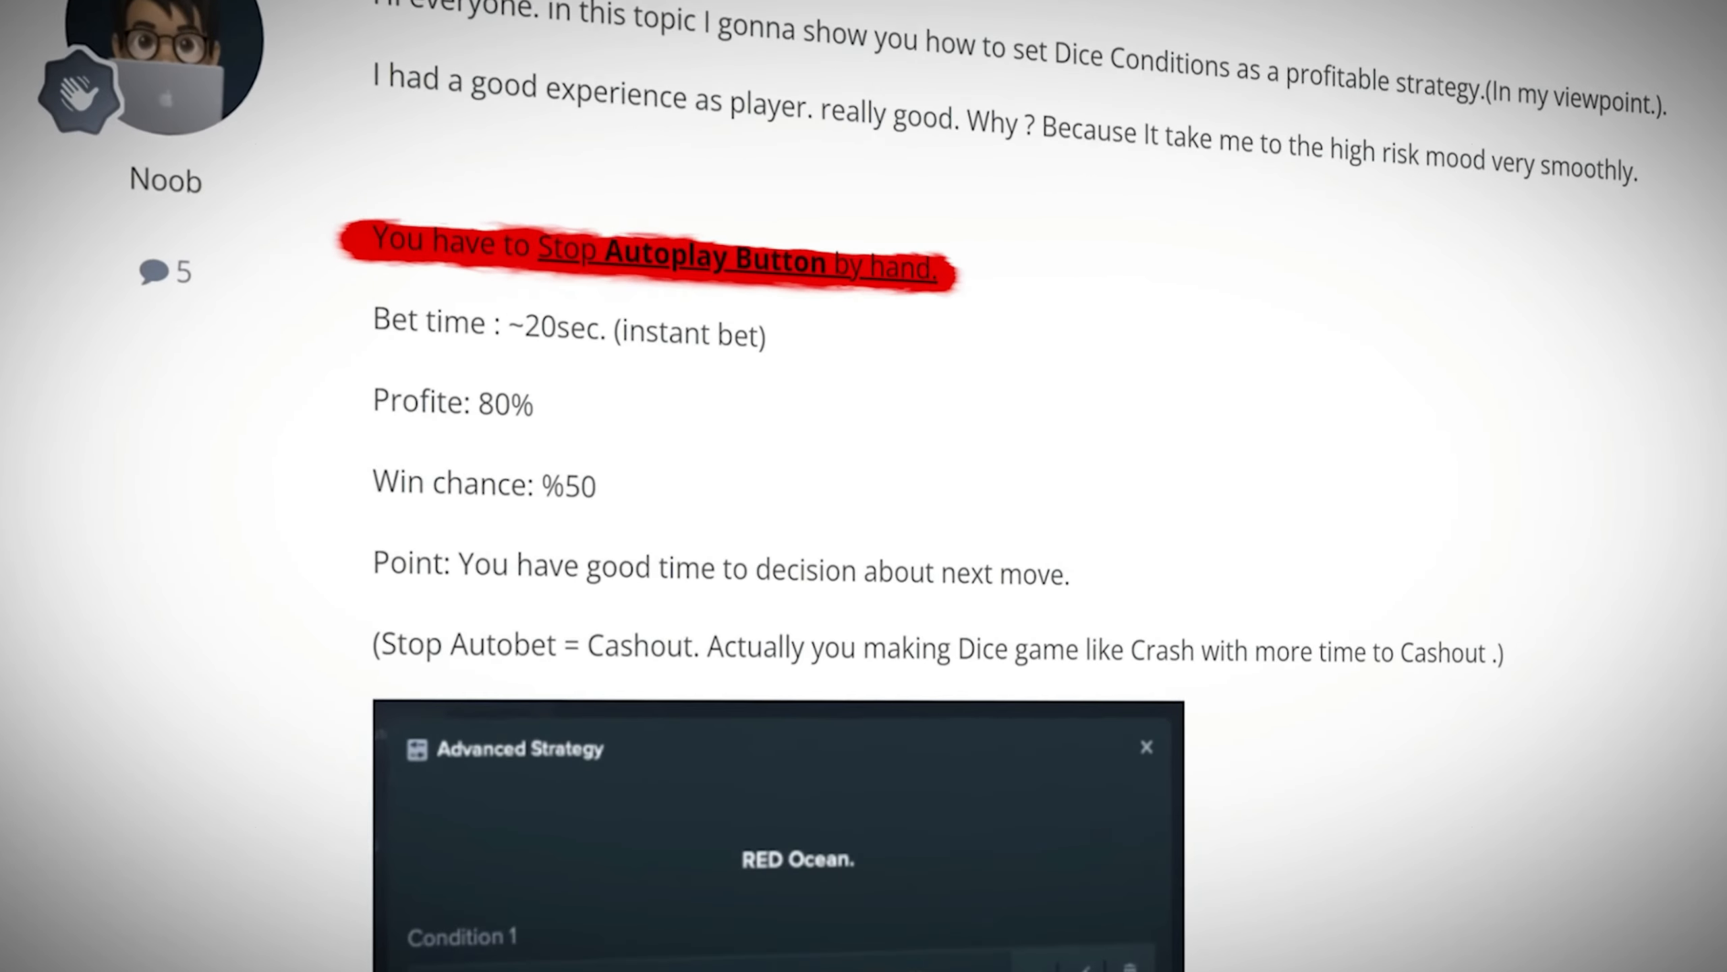
Scroll through the forum post explaining the Dice Conditions strategy setup
{"action": "scroll", "scroll_direction": "down", "scroll_amount": 3}
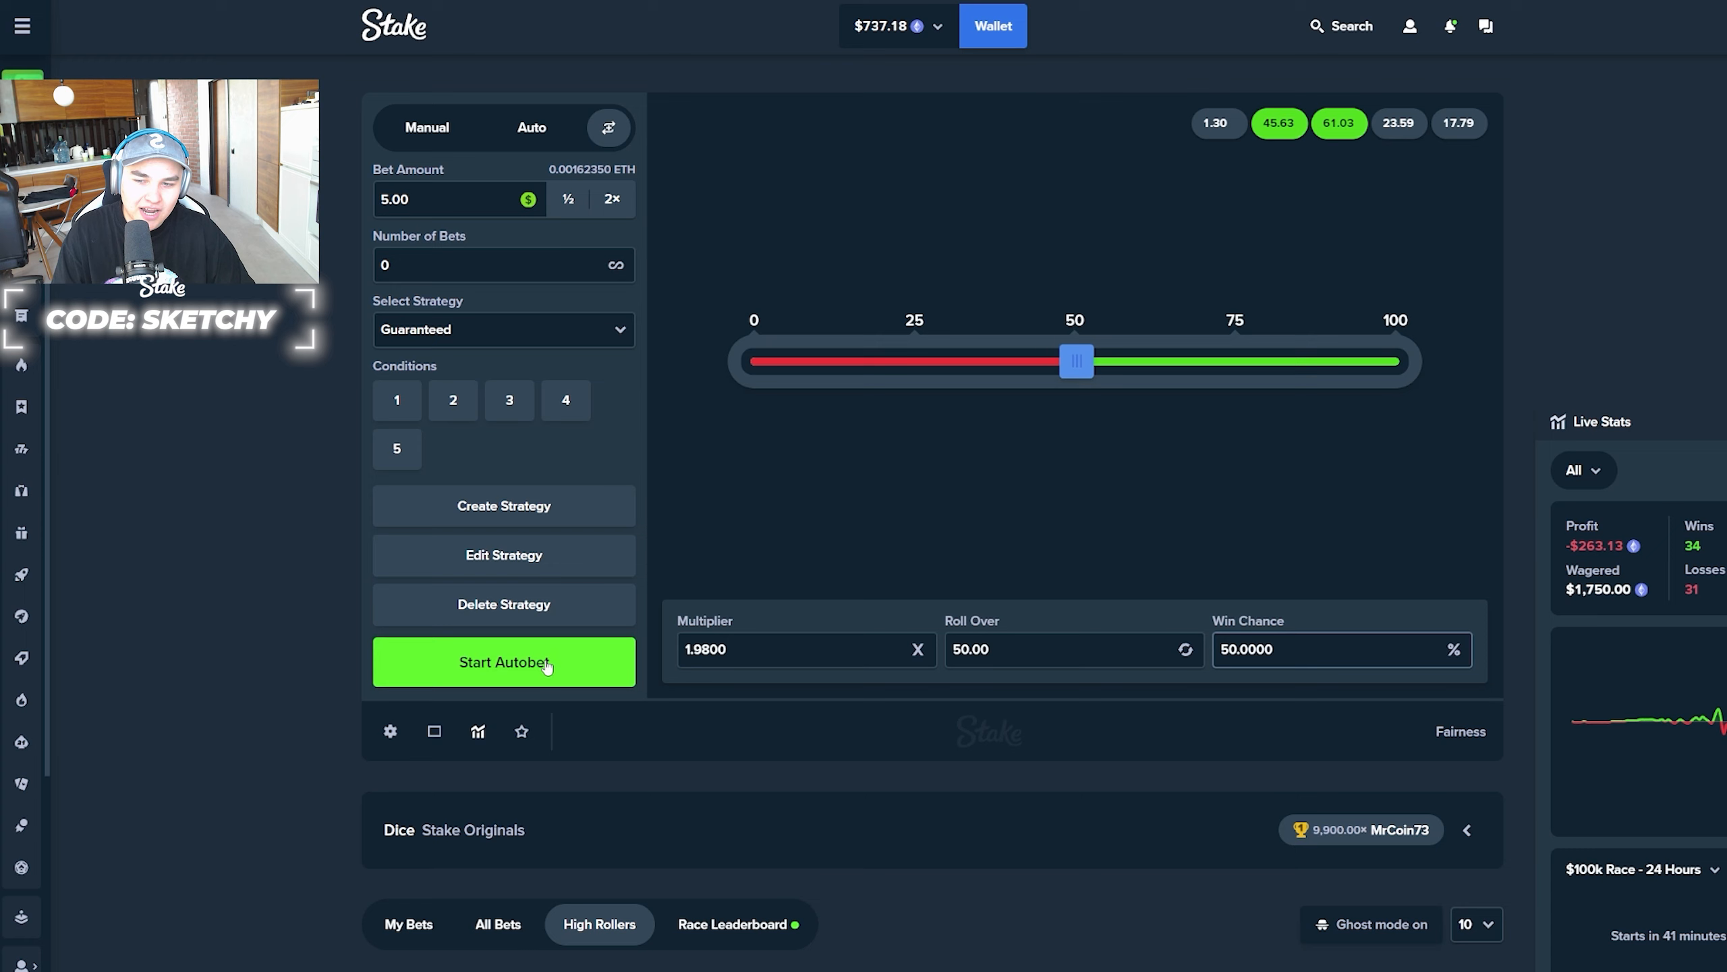
Run the Guaranteed autobet, pause it briefly, and restart it toward $1,110.81
{"action": "left_click", "coordinate": [503, 661]}
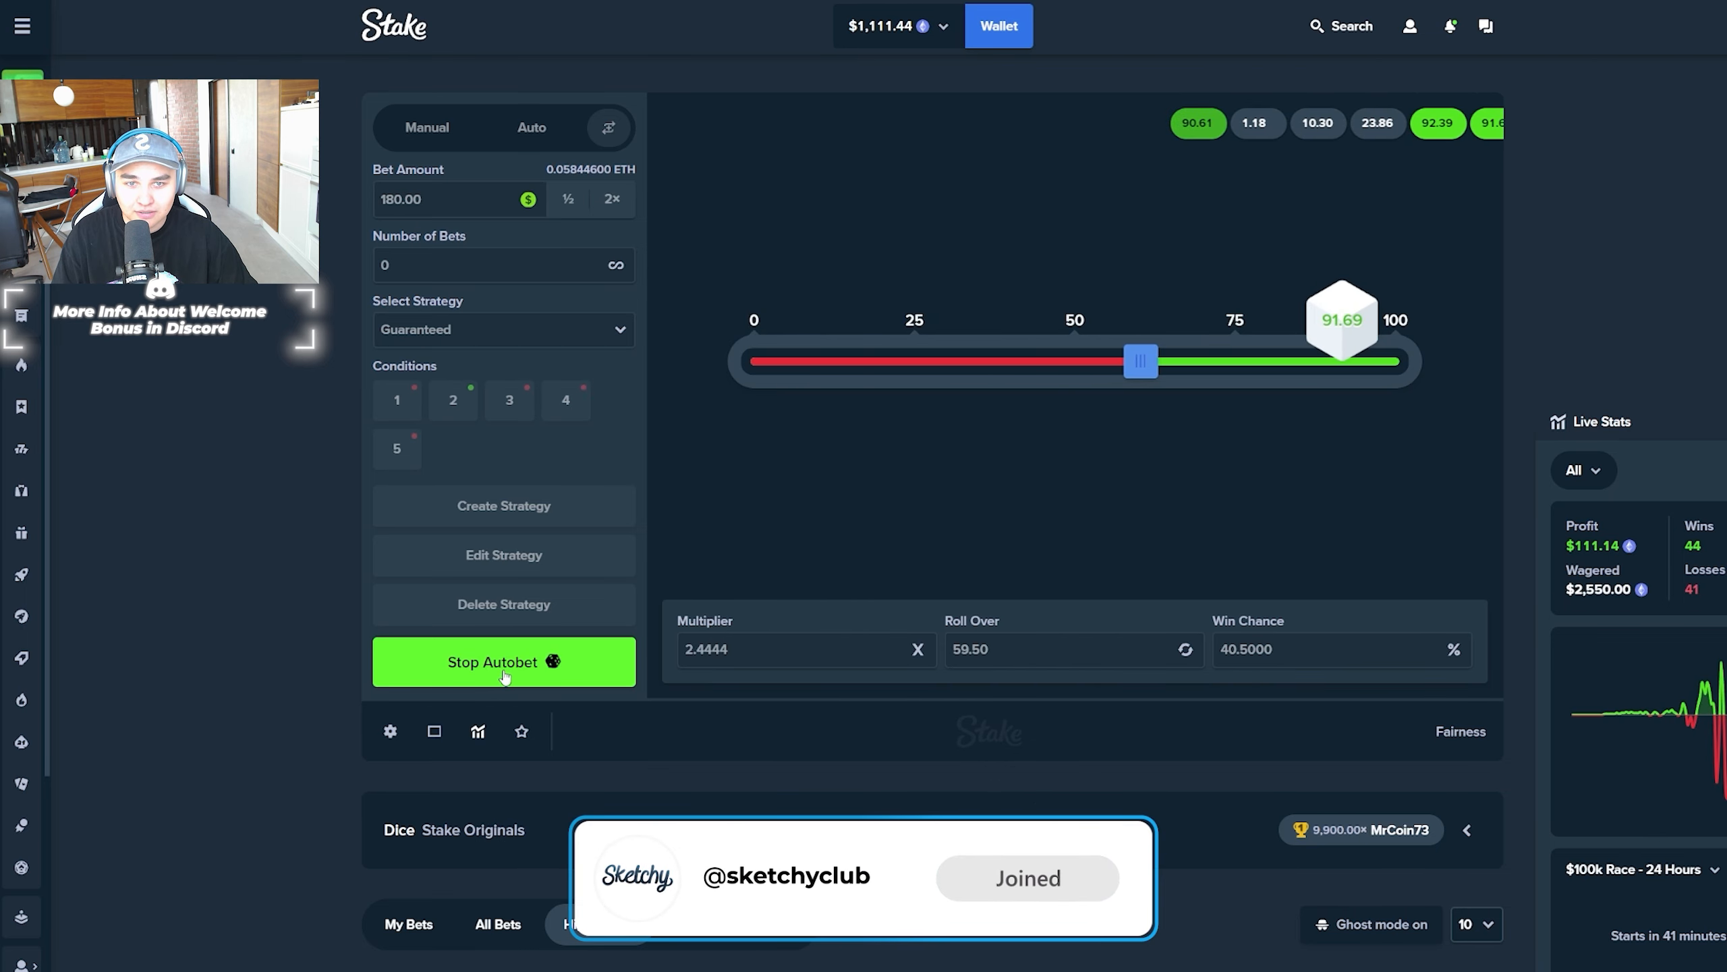
{"action": "left_click", "coordinate": [504, 662]}
{"action": "type", "text": "5"}
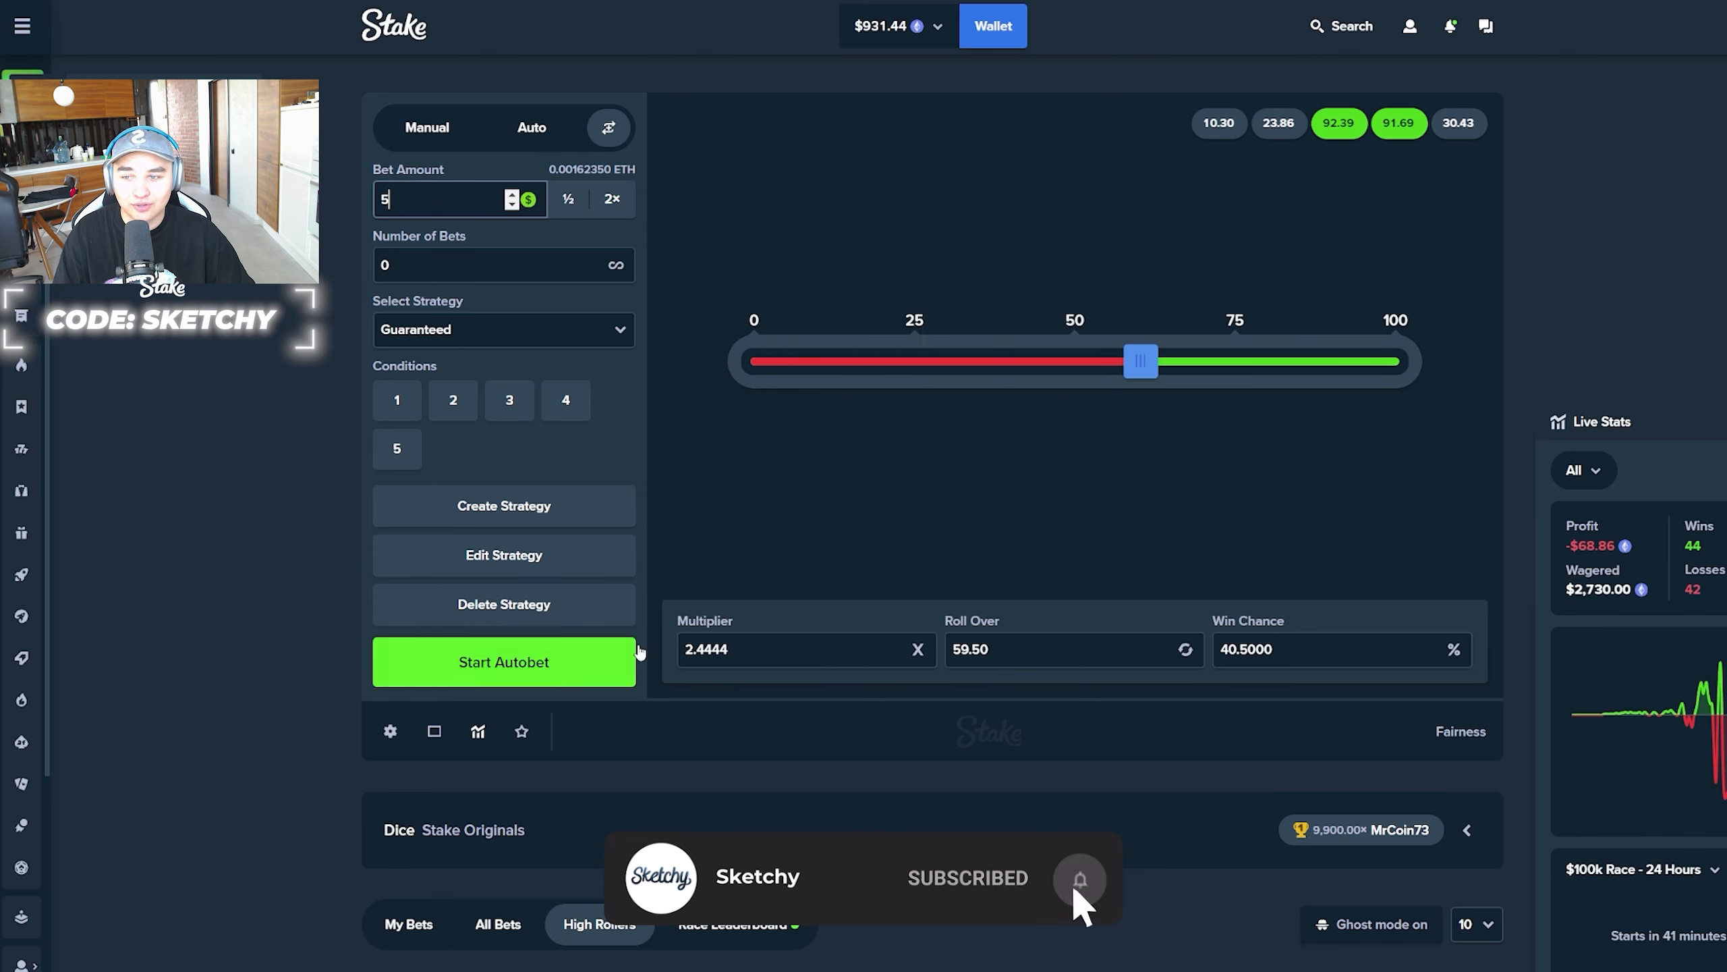
{"action": "left_click", "coordinate": [502, 661]}
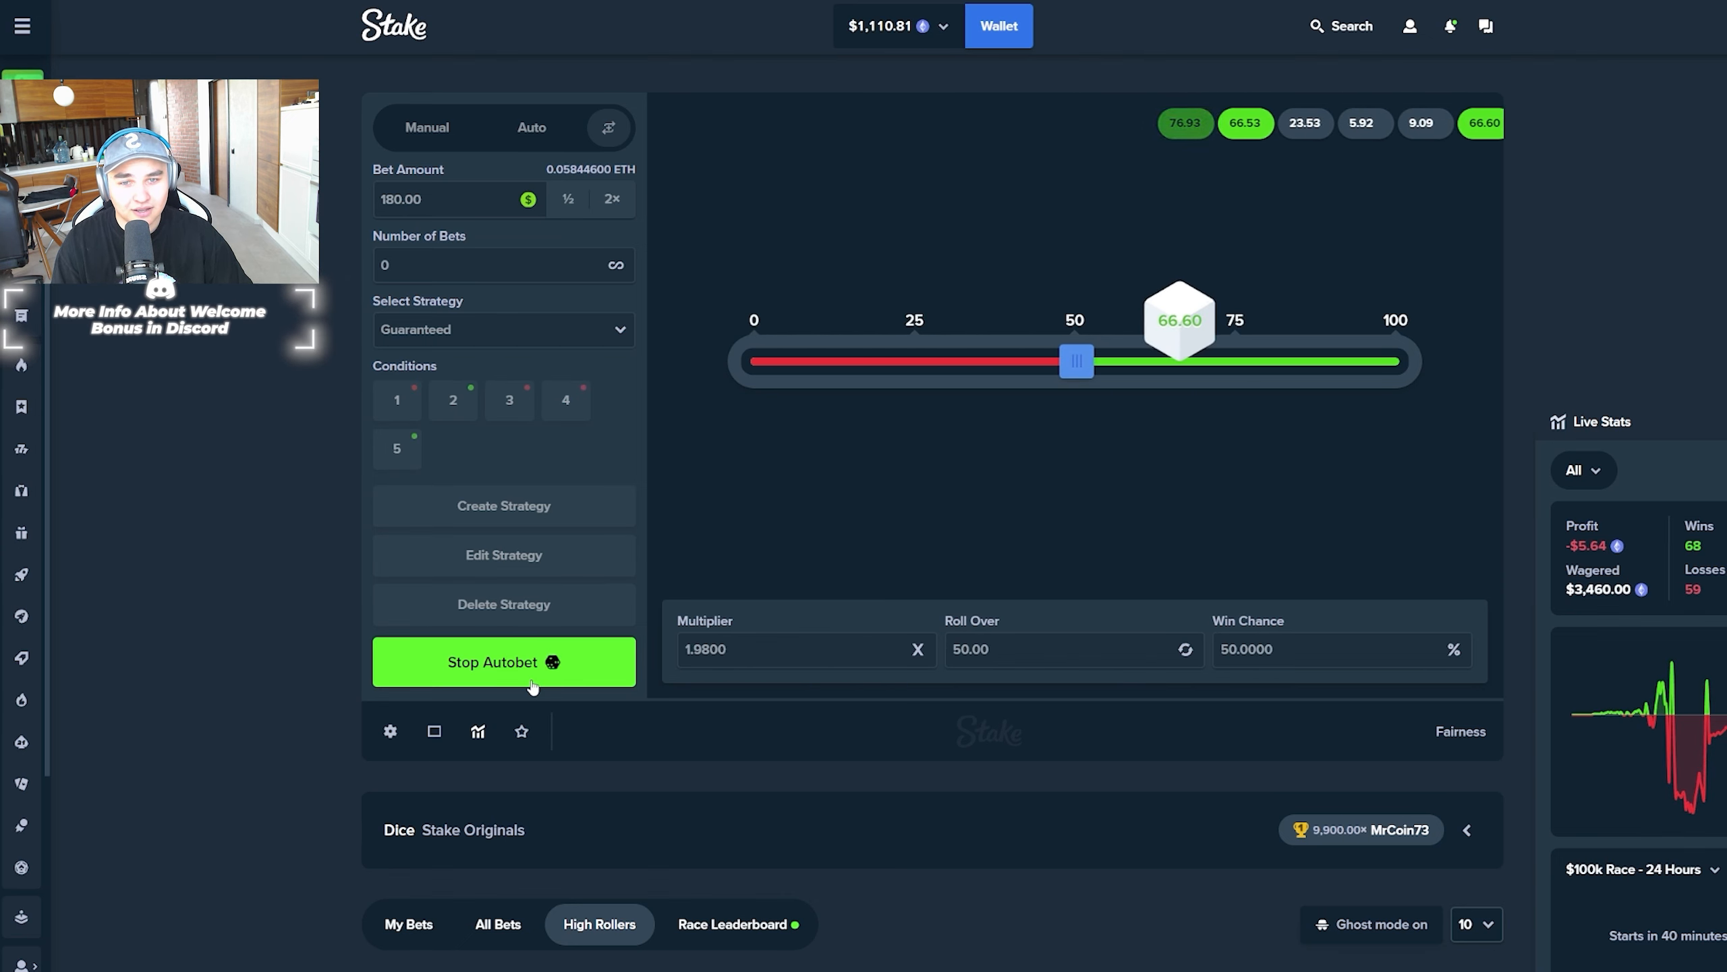
Stop the autobet once the balance falls to $35.81, below the 60.00 bet
{"action": "left_click", "coordinate": [502, 661]}
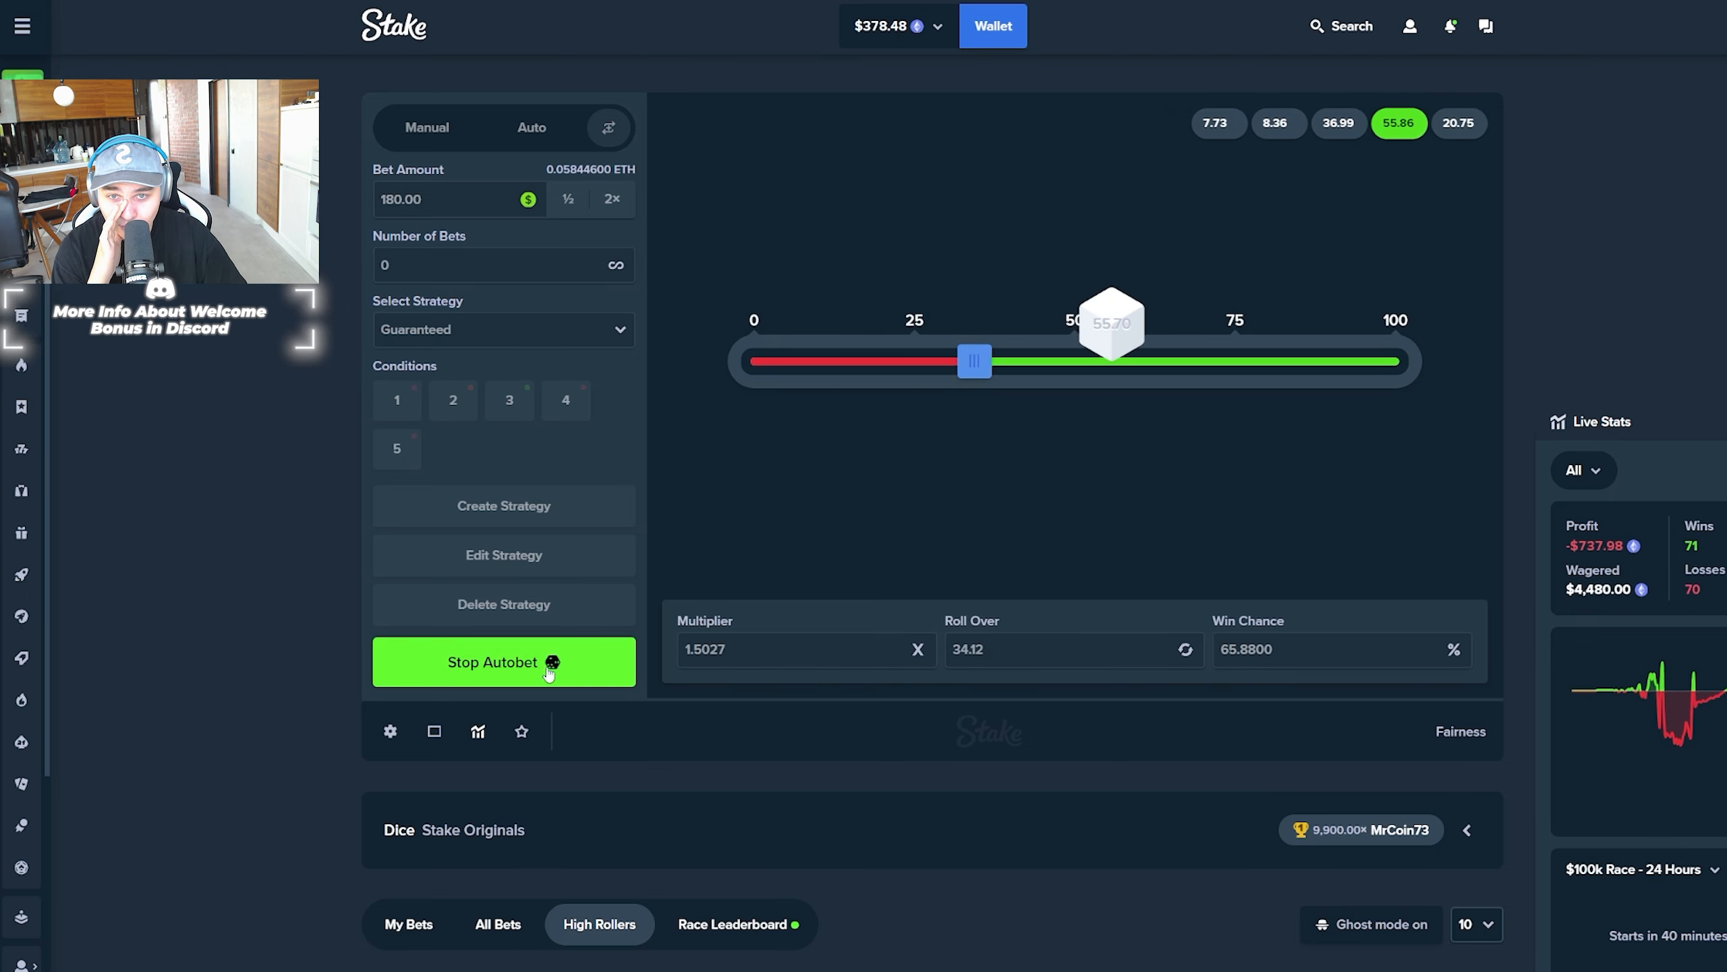
{"action": "left_click", "coordinate": [502, 661]}
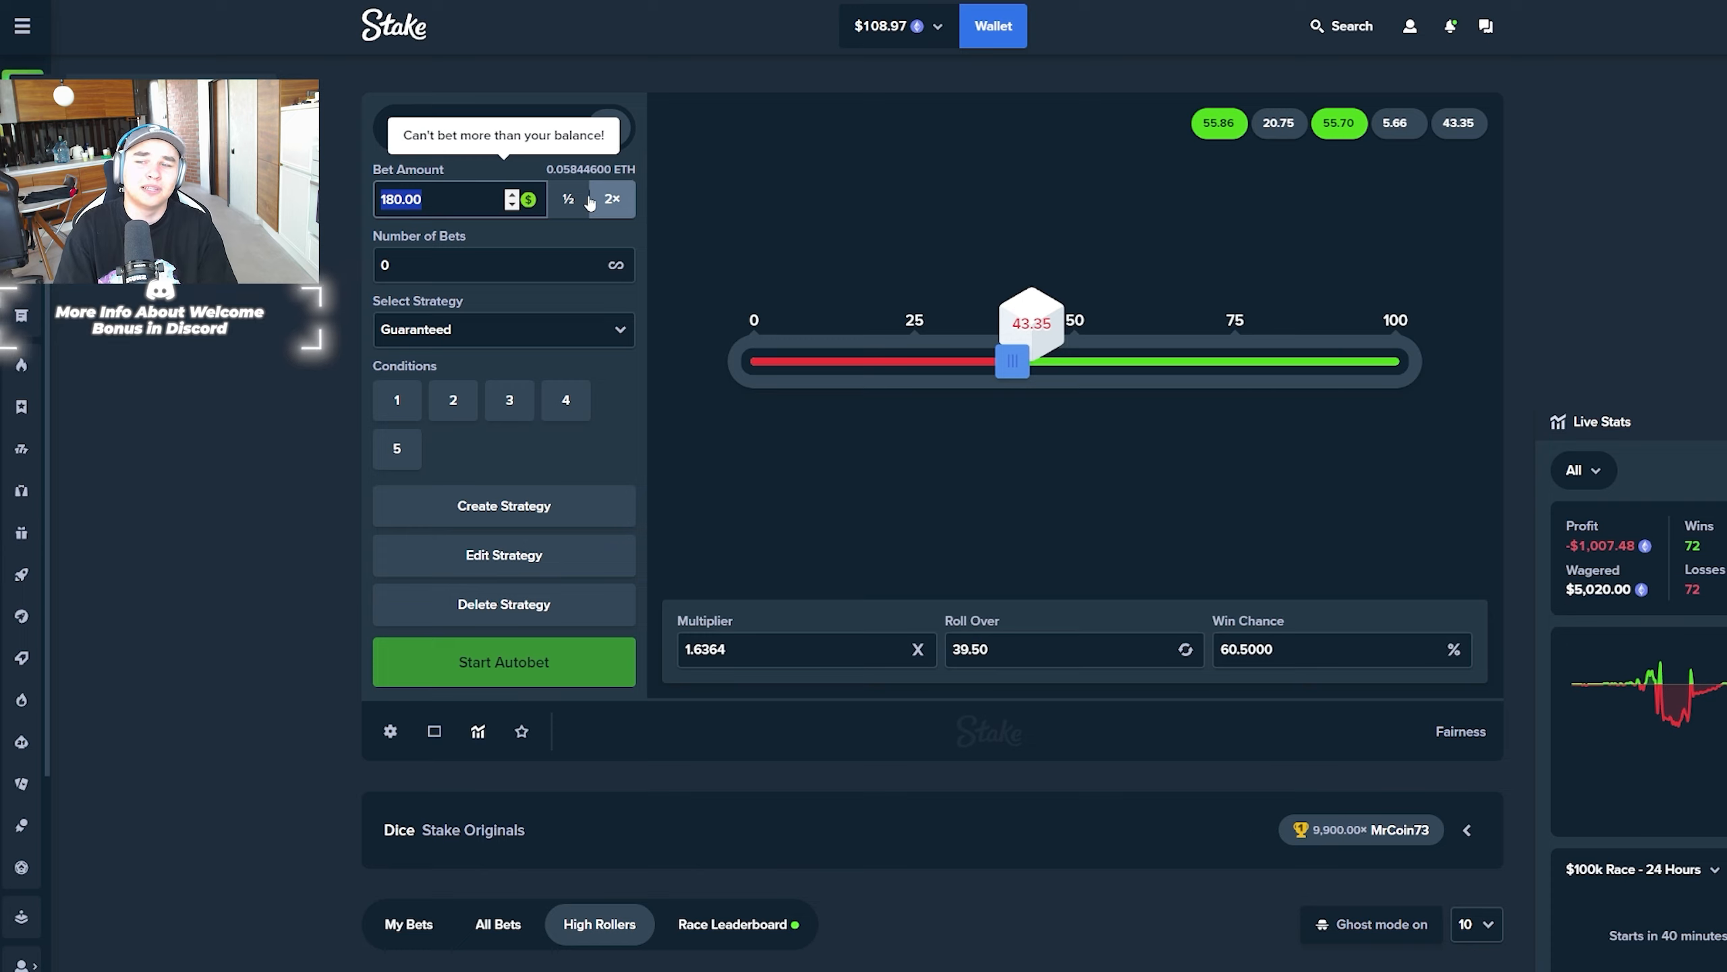
{"action": "left_click", "coordinate": [502, 661]}
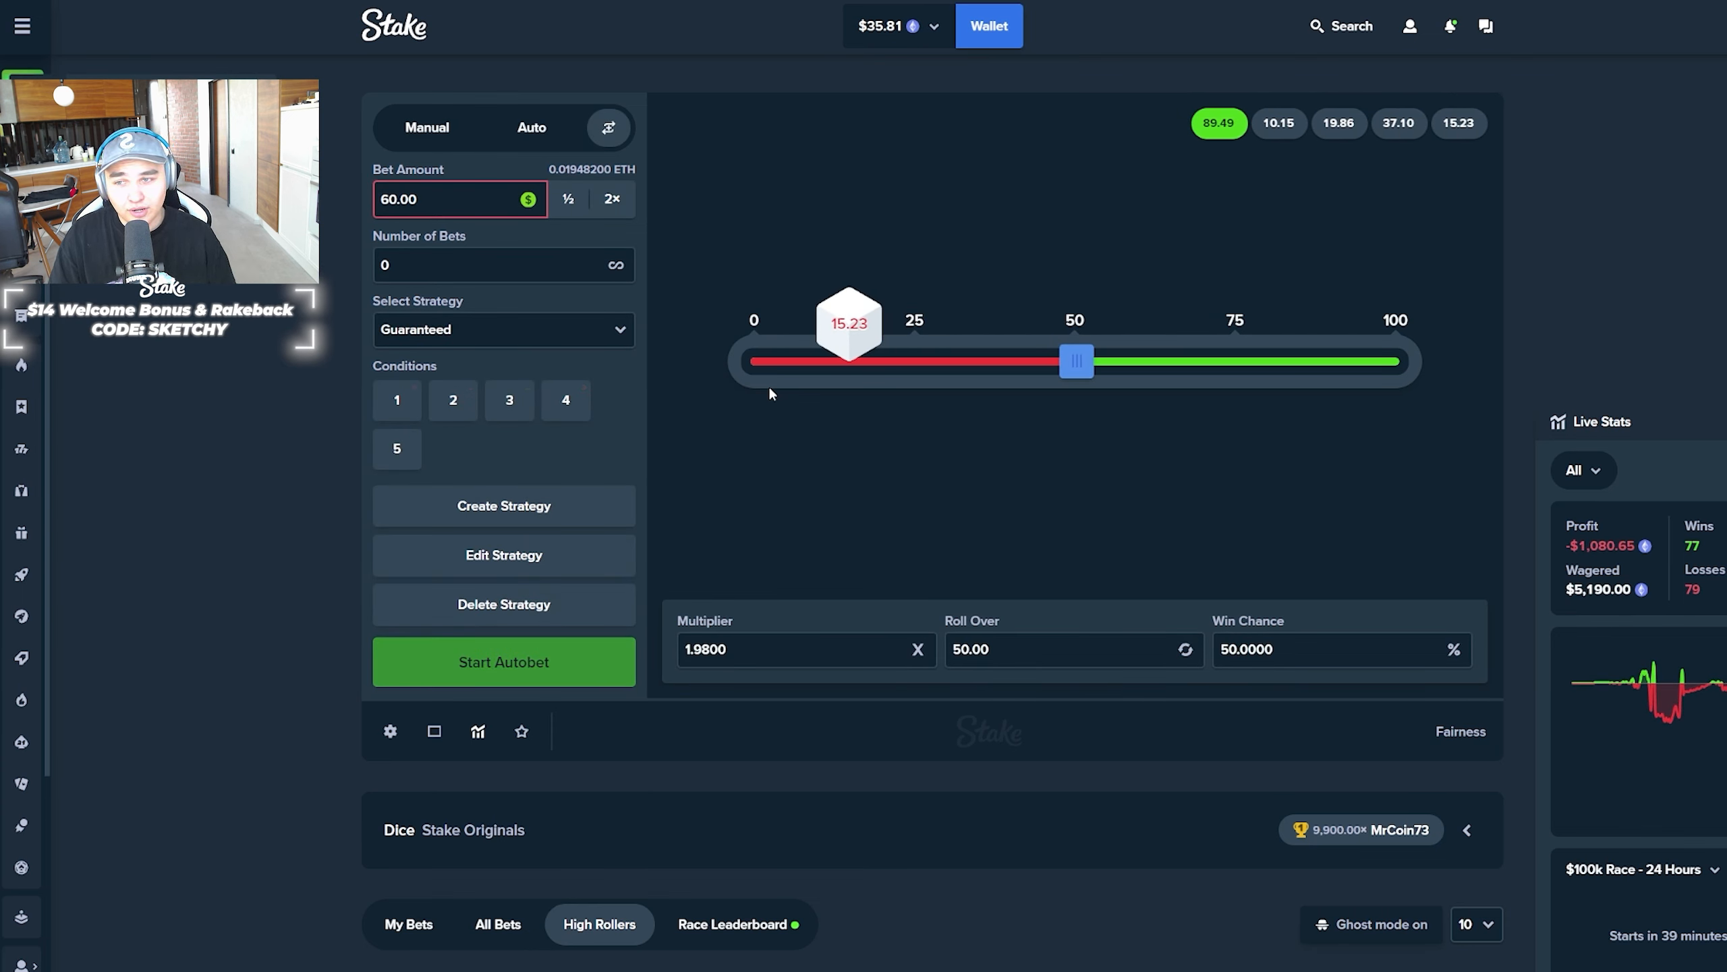
{"action": "left_click", "coordinate": [502, 662]}
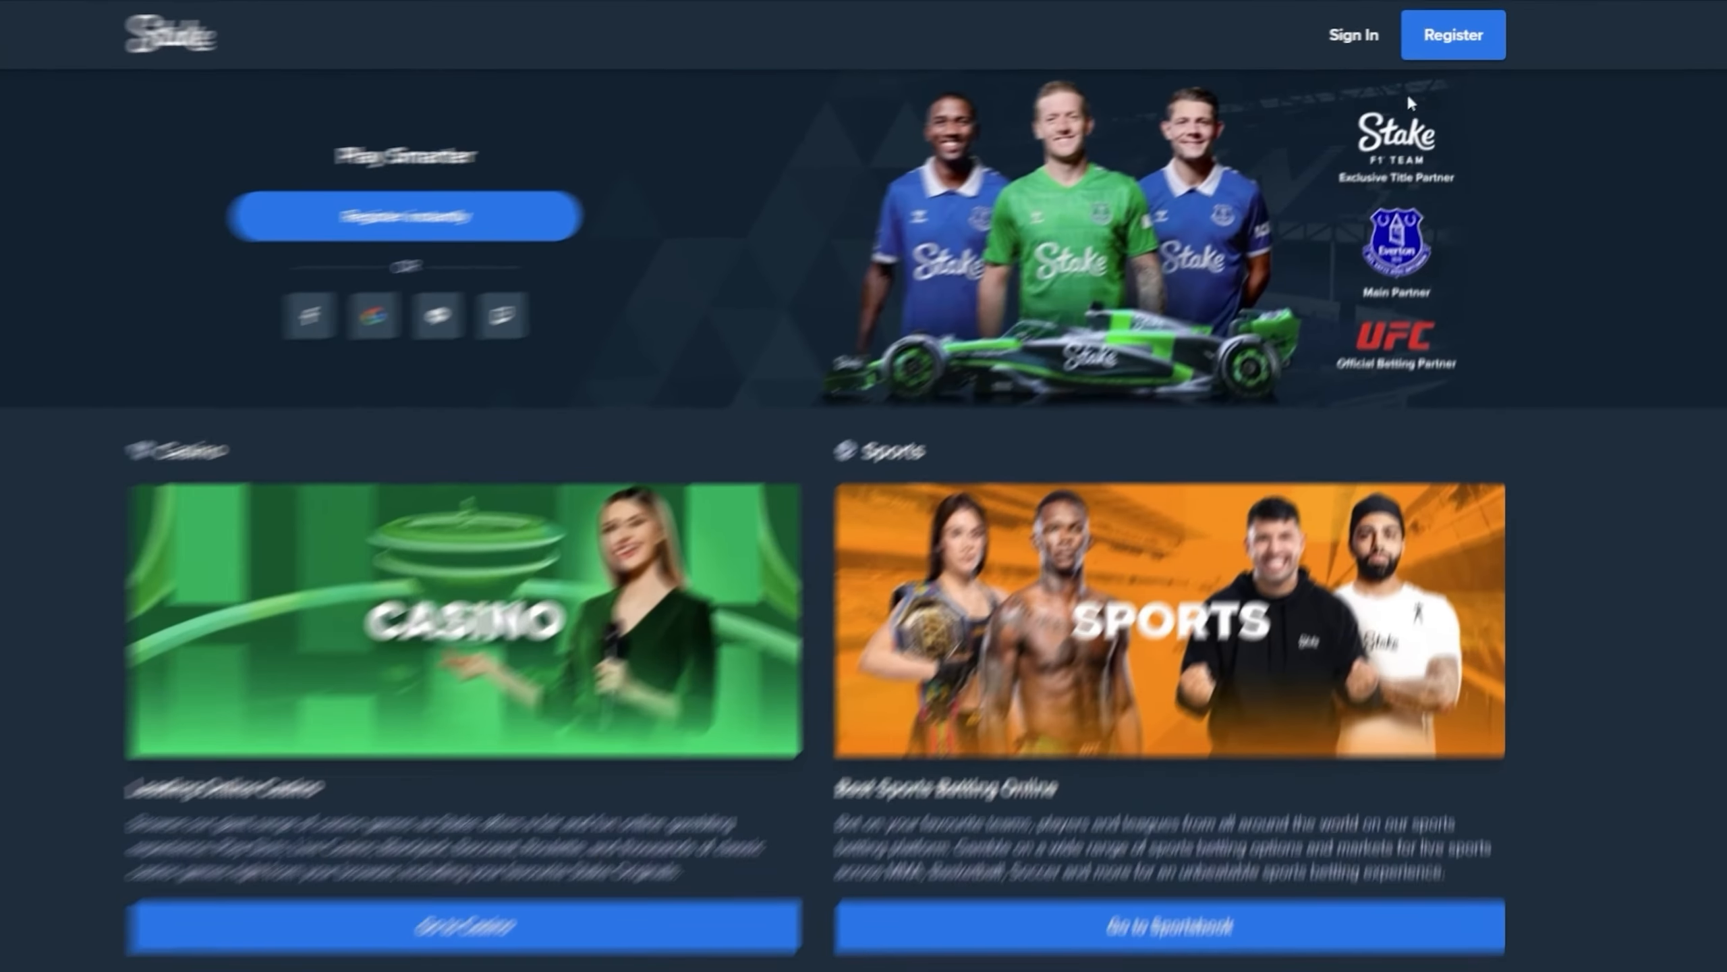
Register a new account with the code sketchy and submit the sign-up form
{"action": "left_click", "coordinate": [1452, 34]}
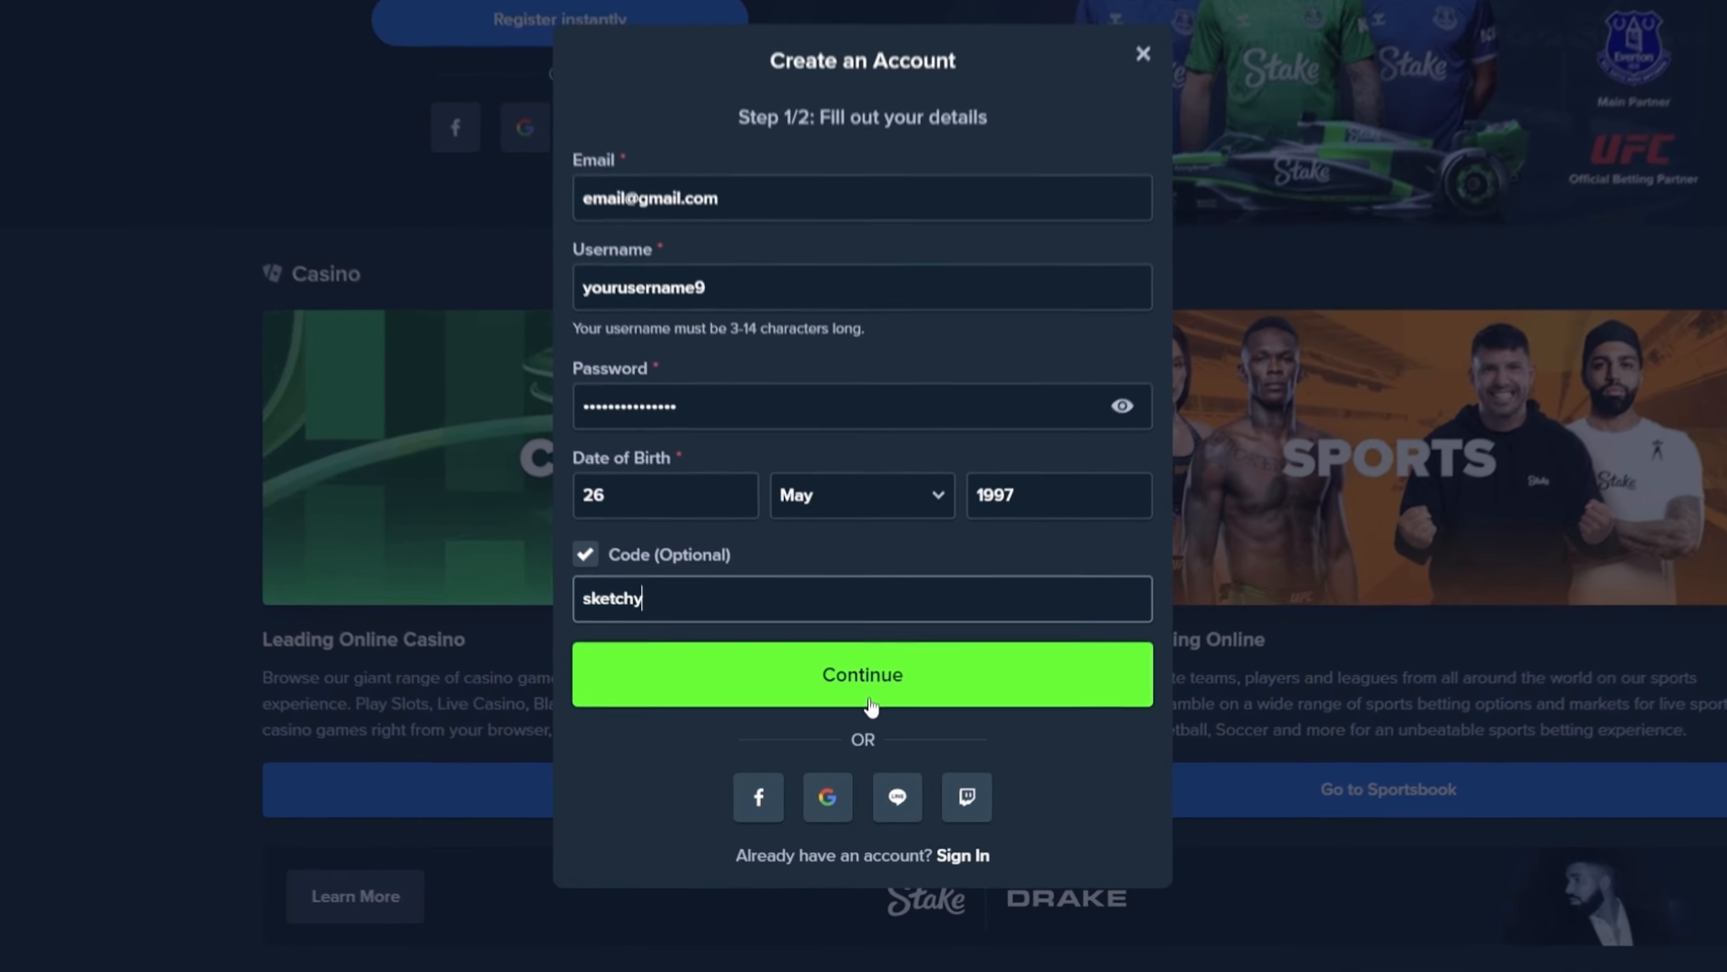
{"action": "left_click", "coordinate": [862, 673]}
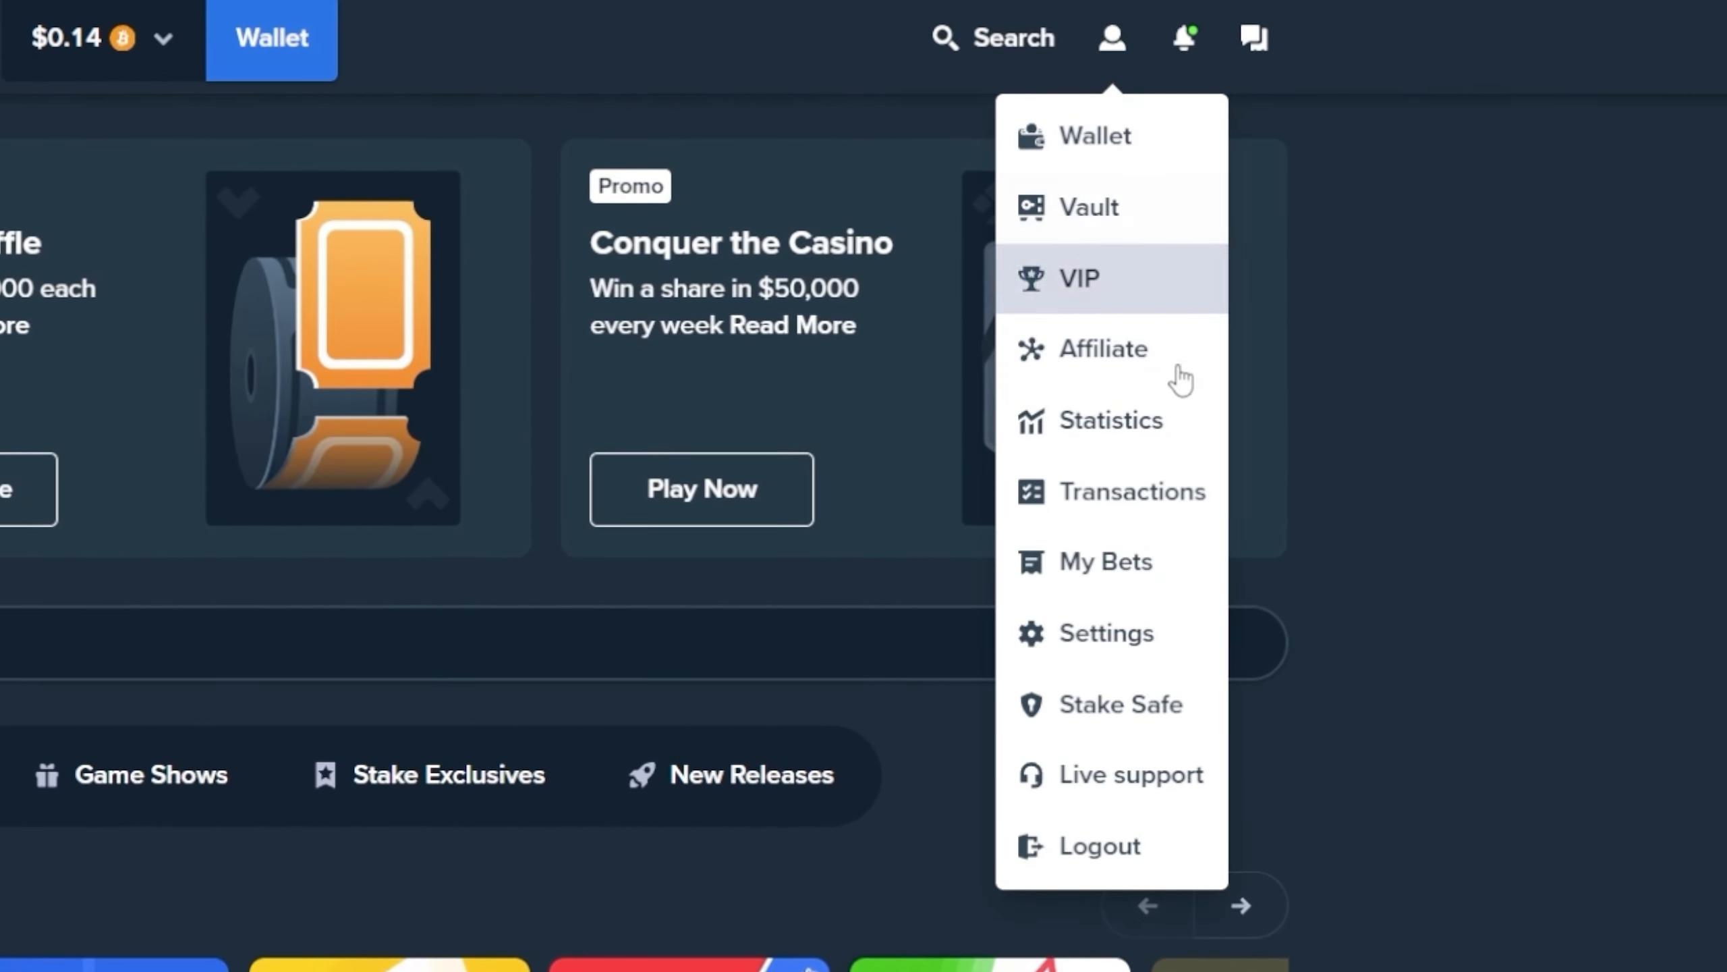
Show the Offers section of the account settings
{"action": "left_click", "coordinate": [1107, 633]}
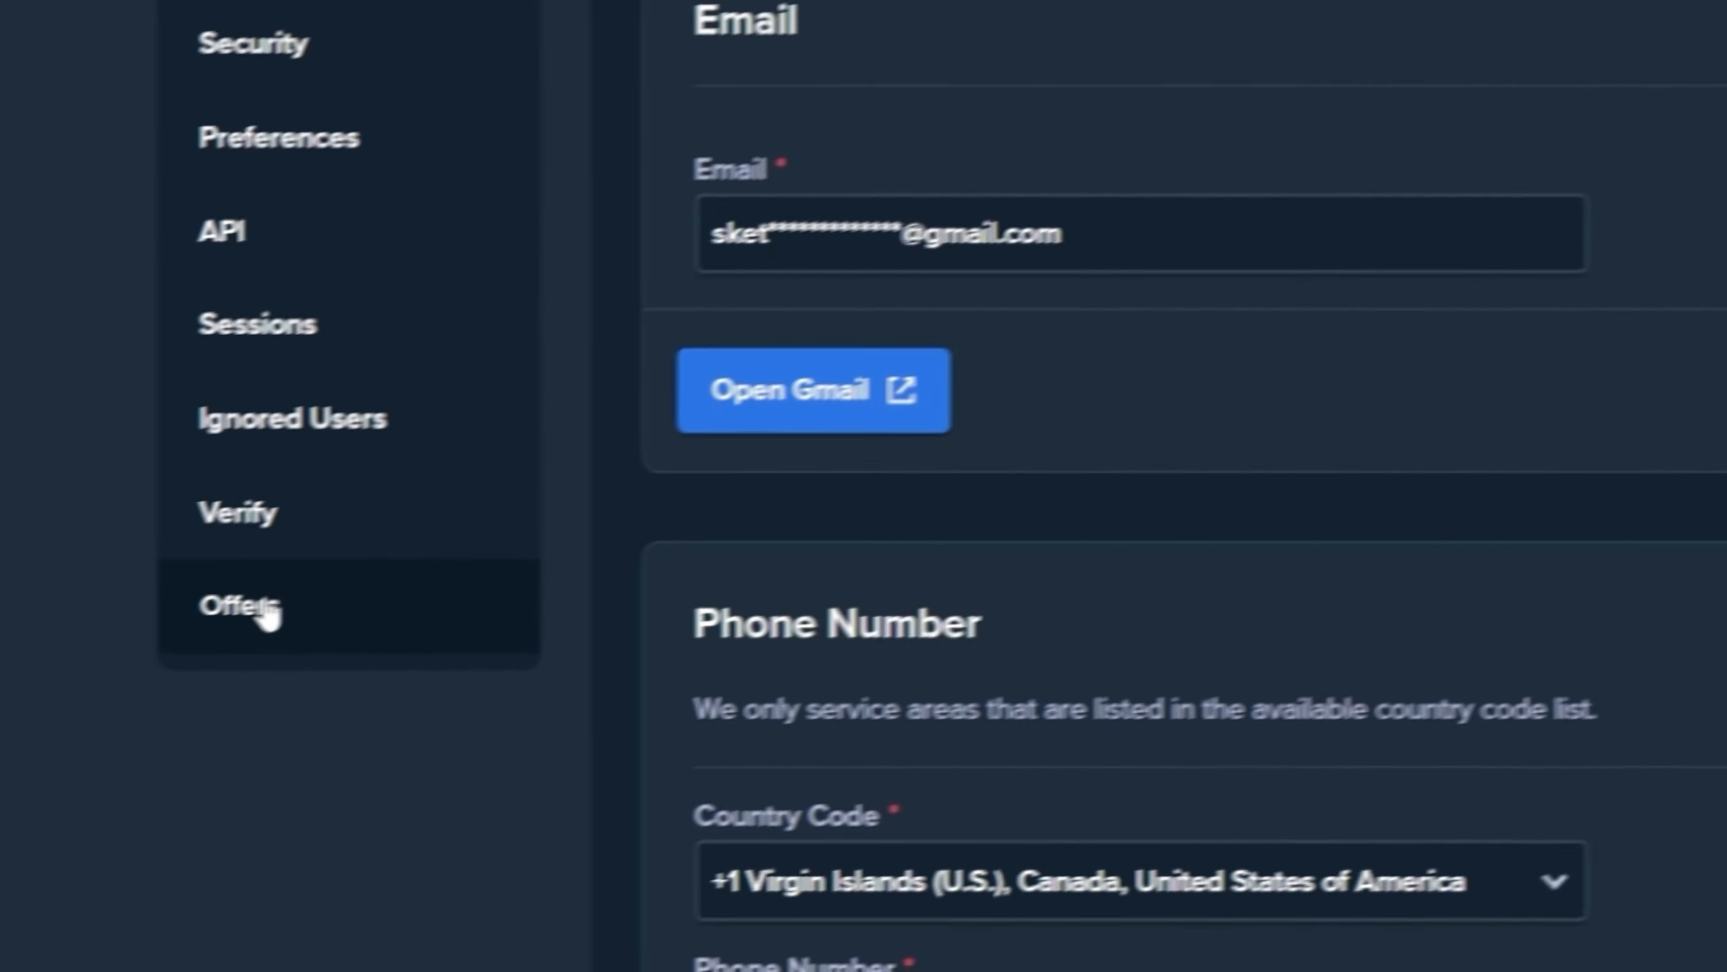
{"action": "left_click", "coordinate": [238, 606]}
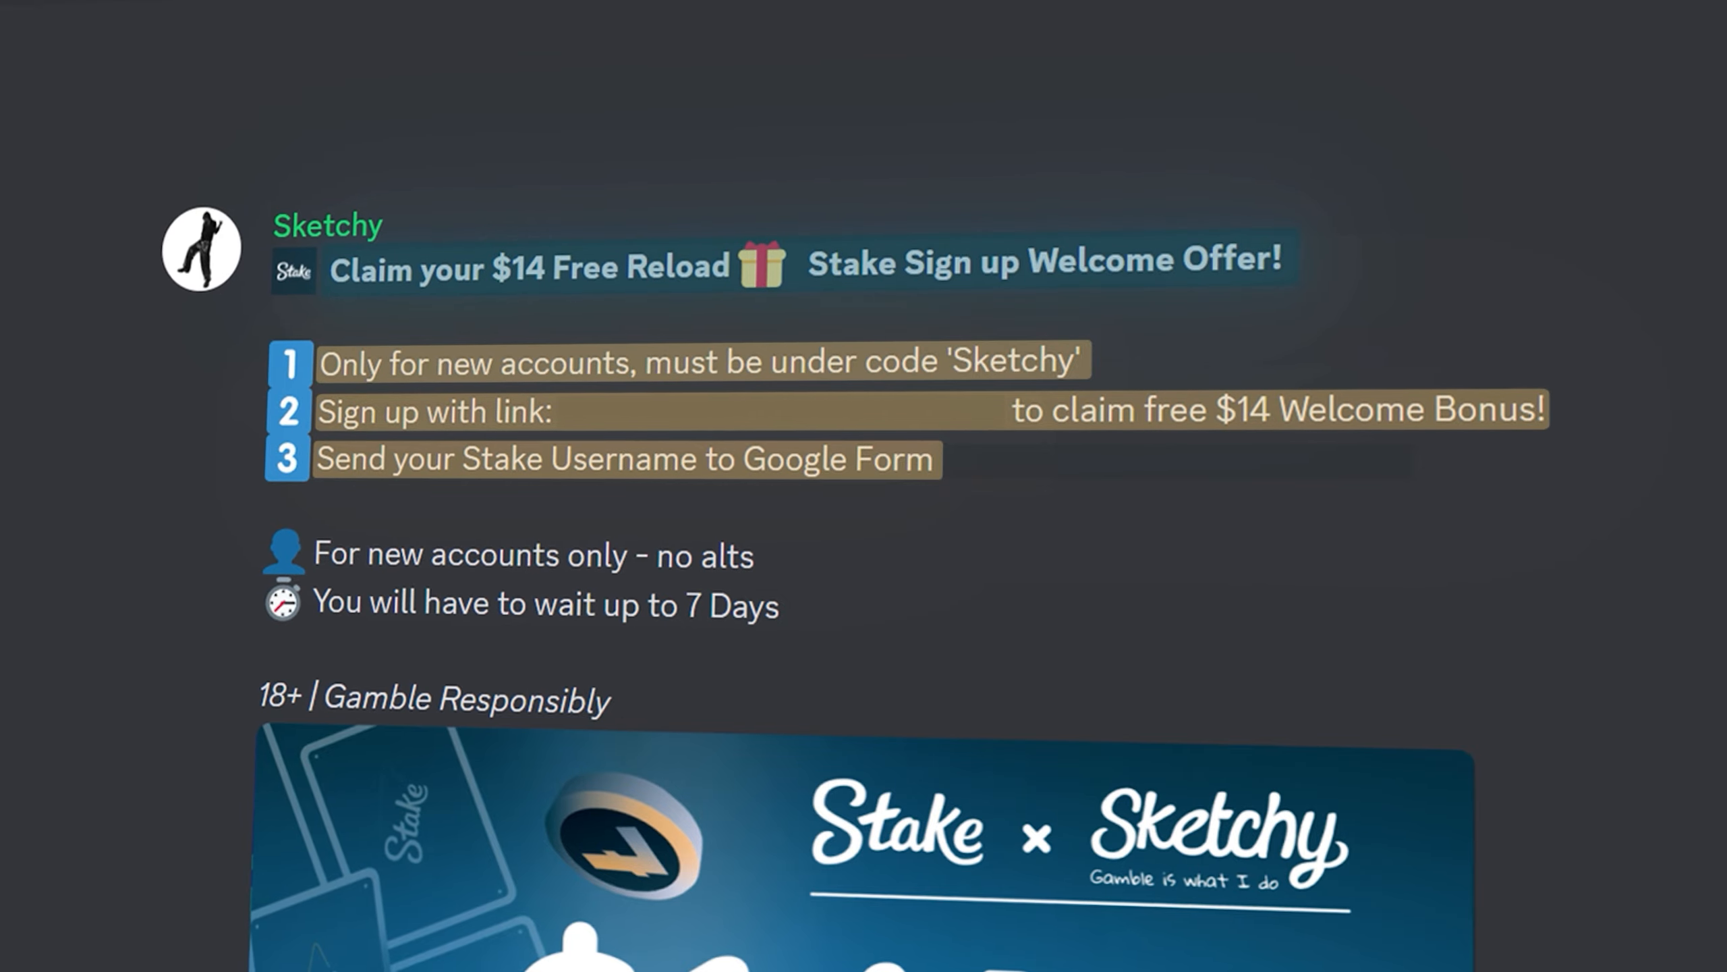
Scroll through the Discord announcement of the $14 Stake welcome offer
{"action": "scroll", "scroll_direction": "down", "scroll_amount": 3}
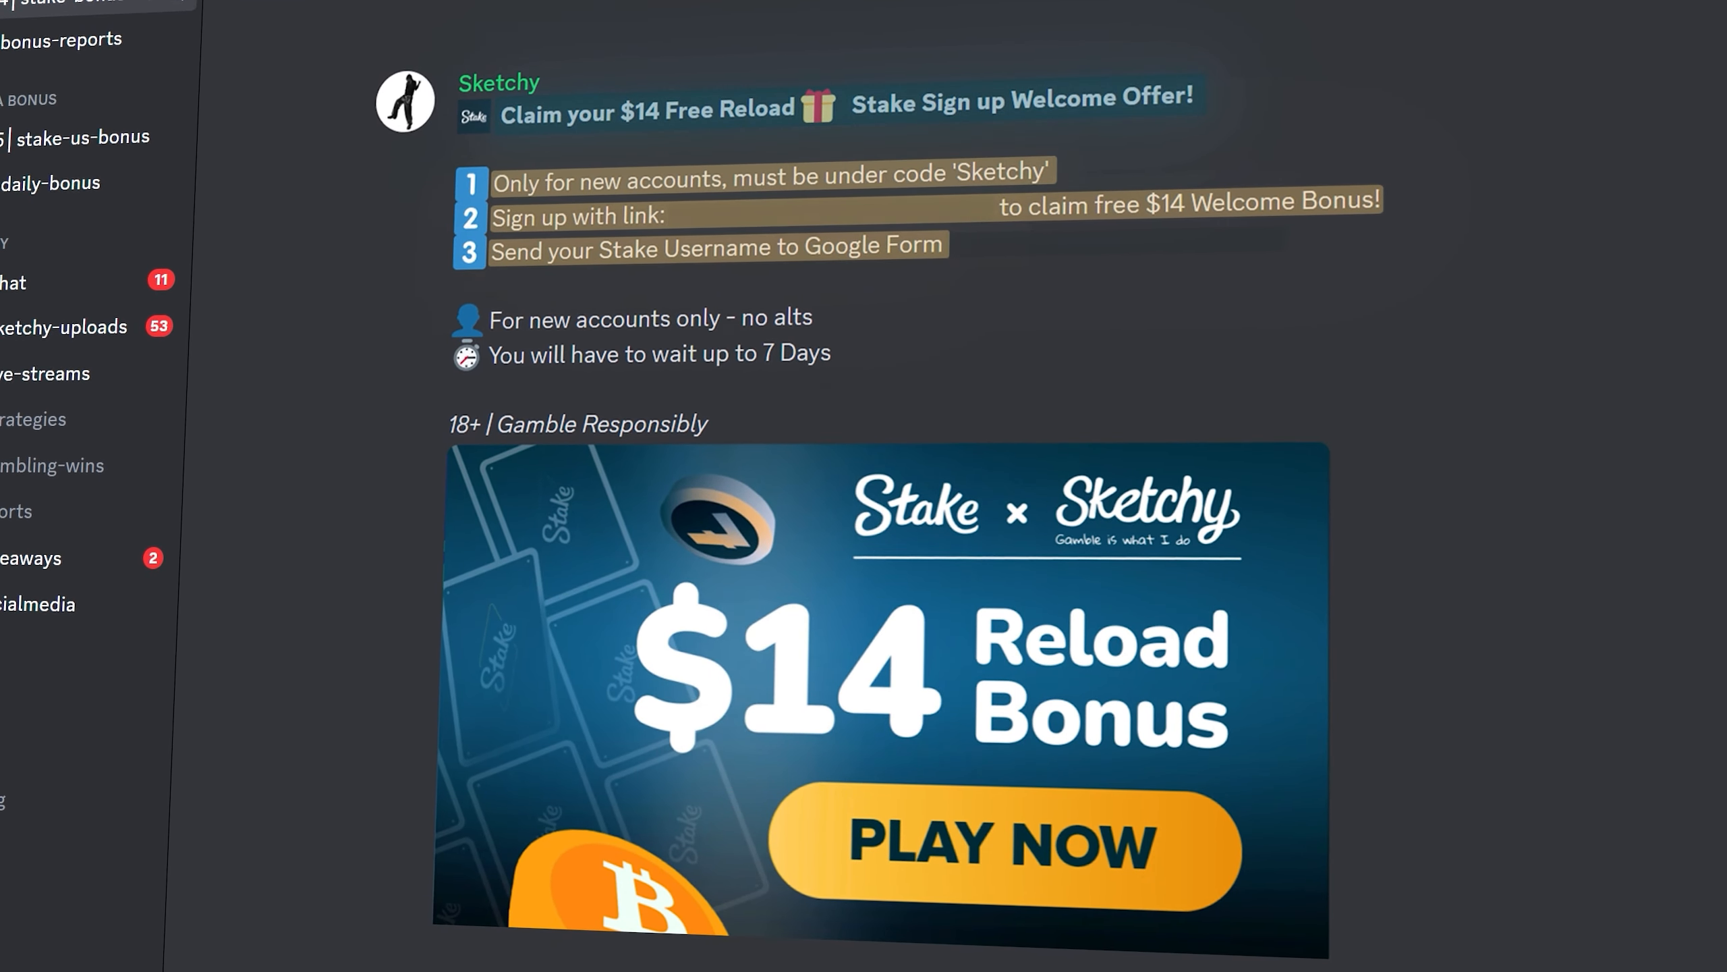
{"action": "scroll", "scroll_direction": "up", "scroll_amount": 3}
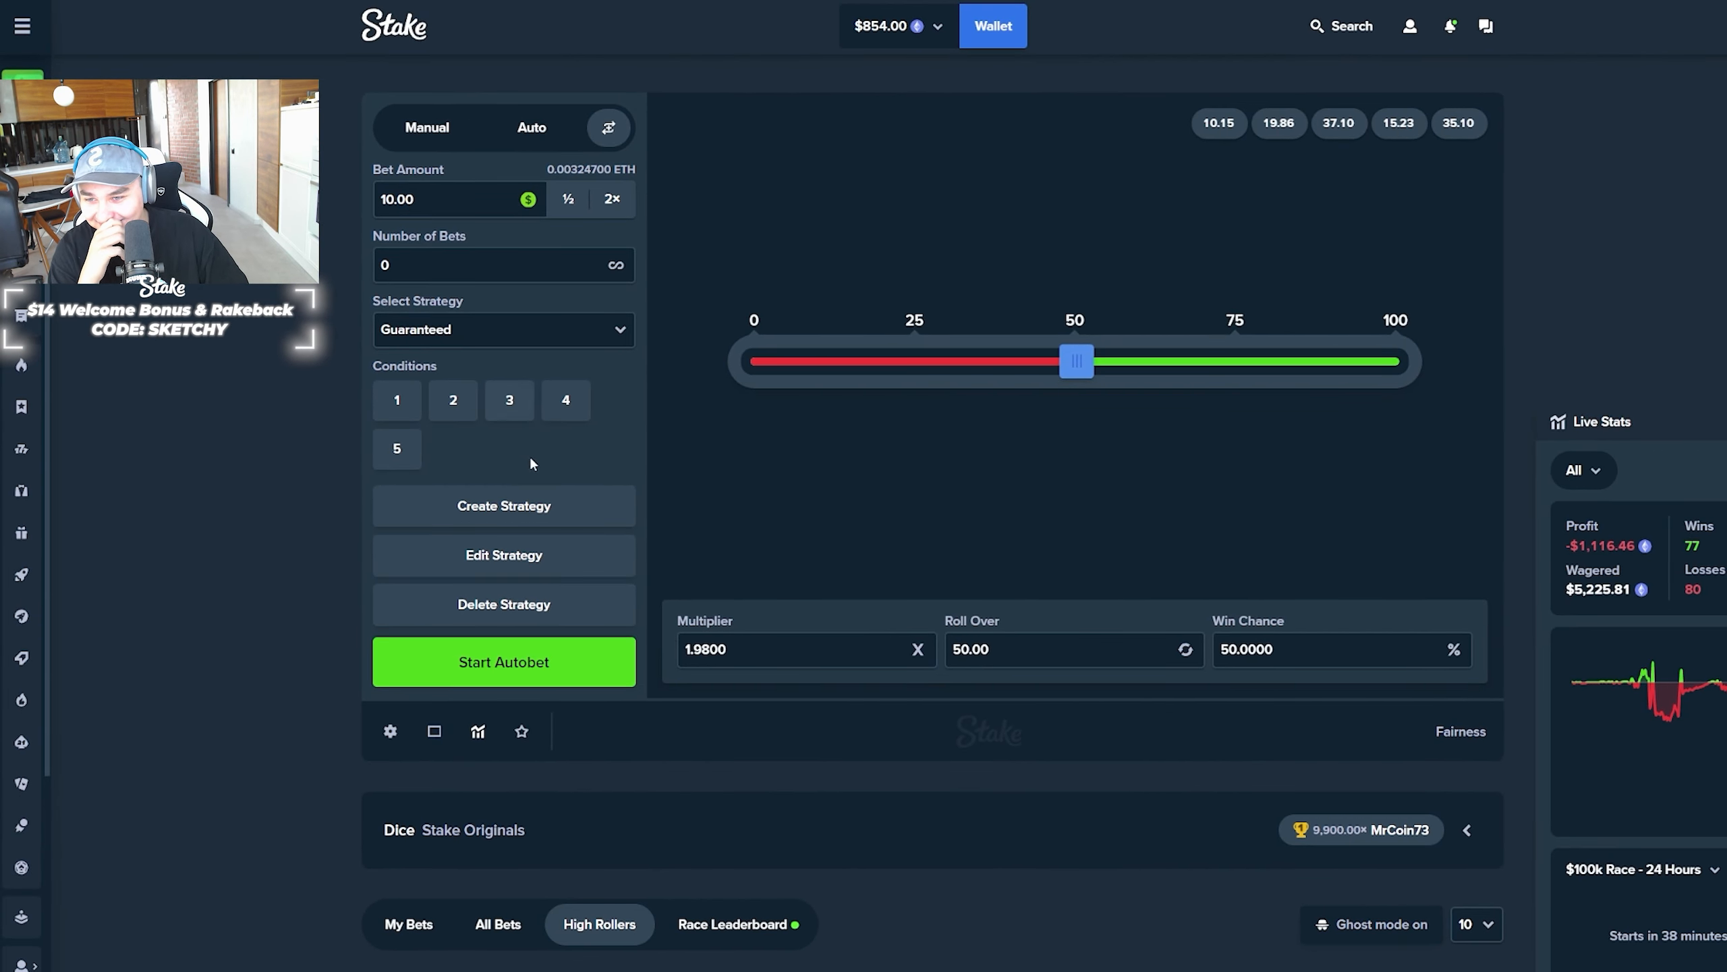
Set the Dice bet amount to 10.00 with the $854.00 balance restored
{"action": "left_click", "coordinate": [502, 554]}
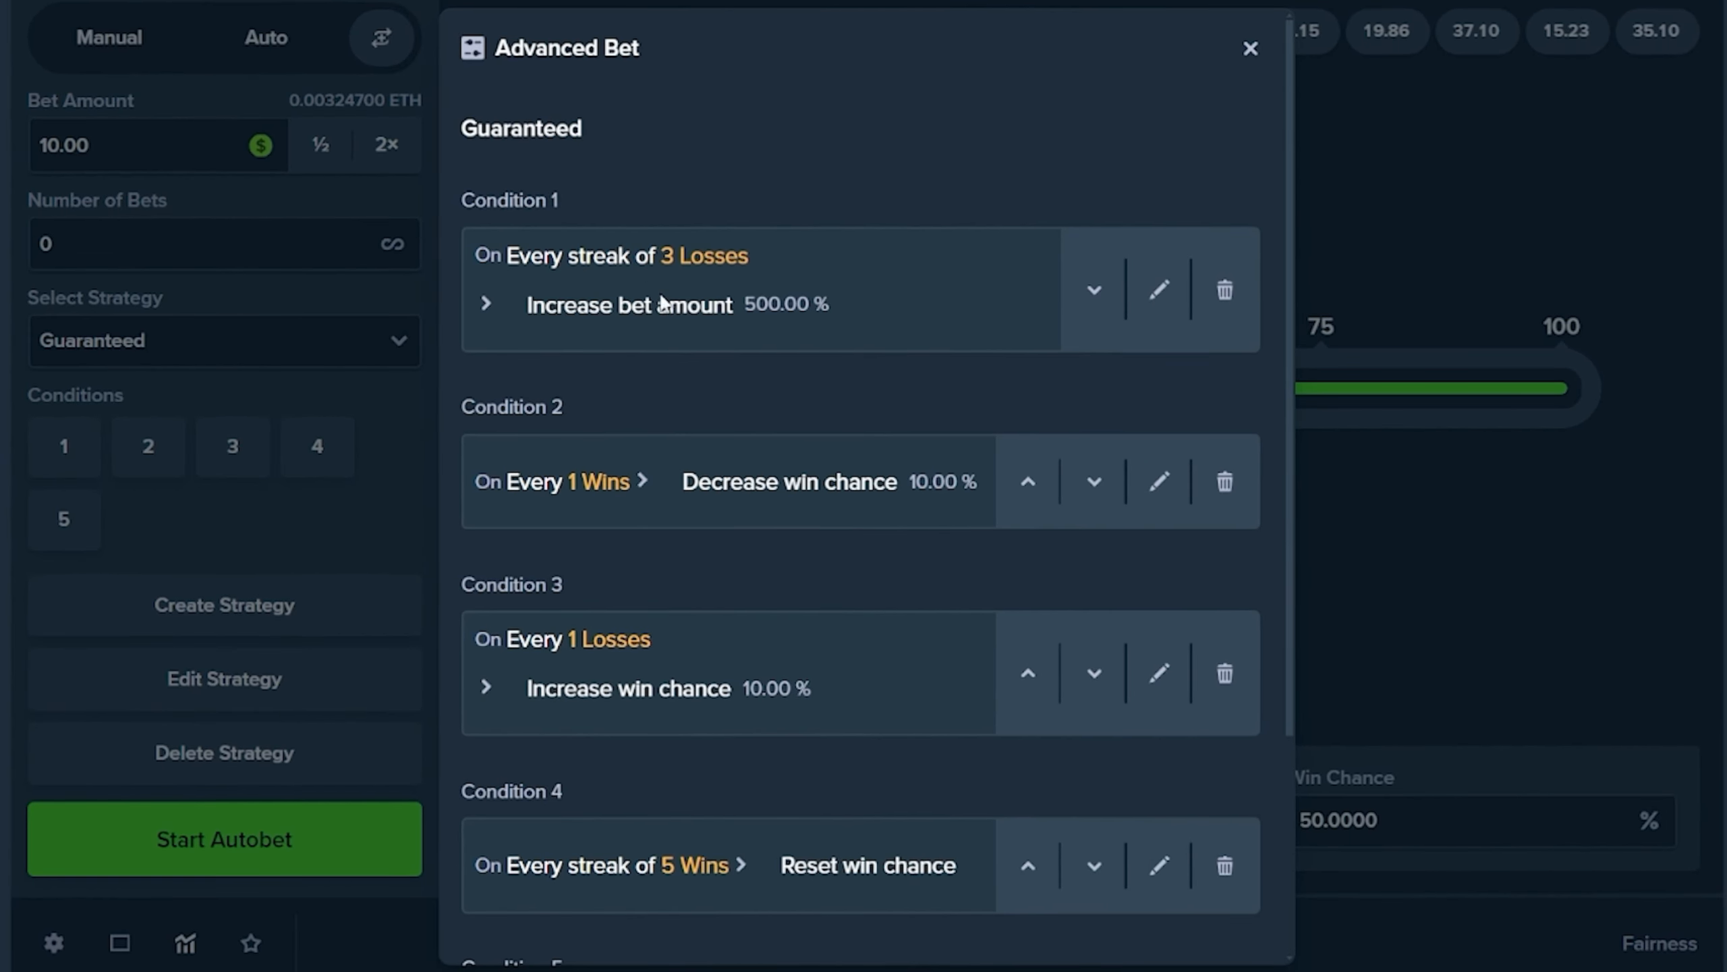
{"action": "scroll", "scroll_direction": "down", "scroll_amount": 3}
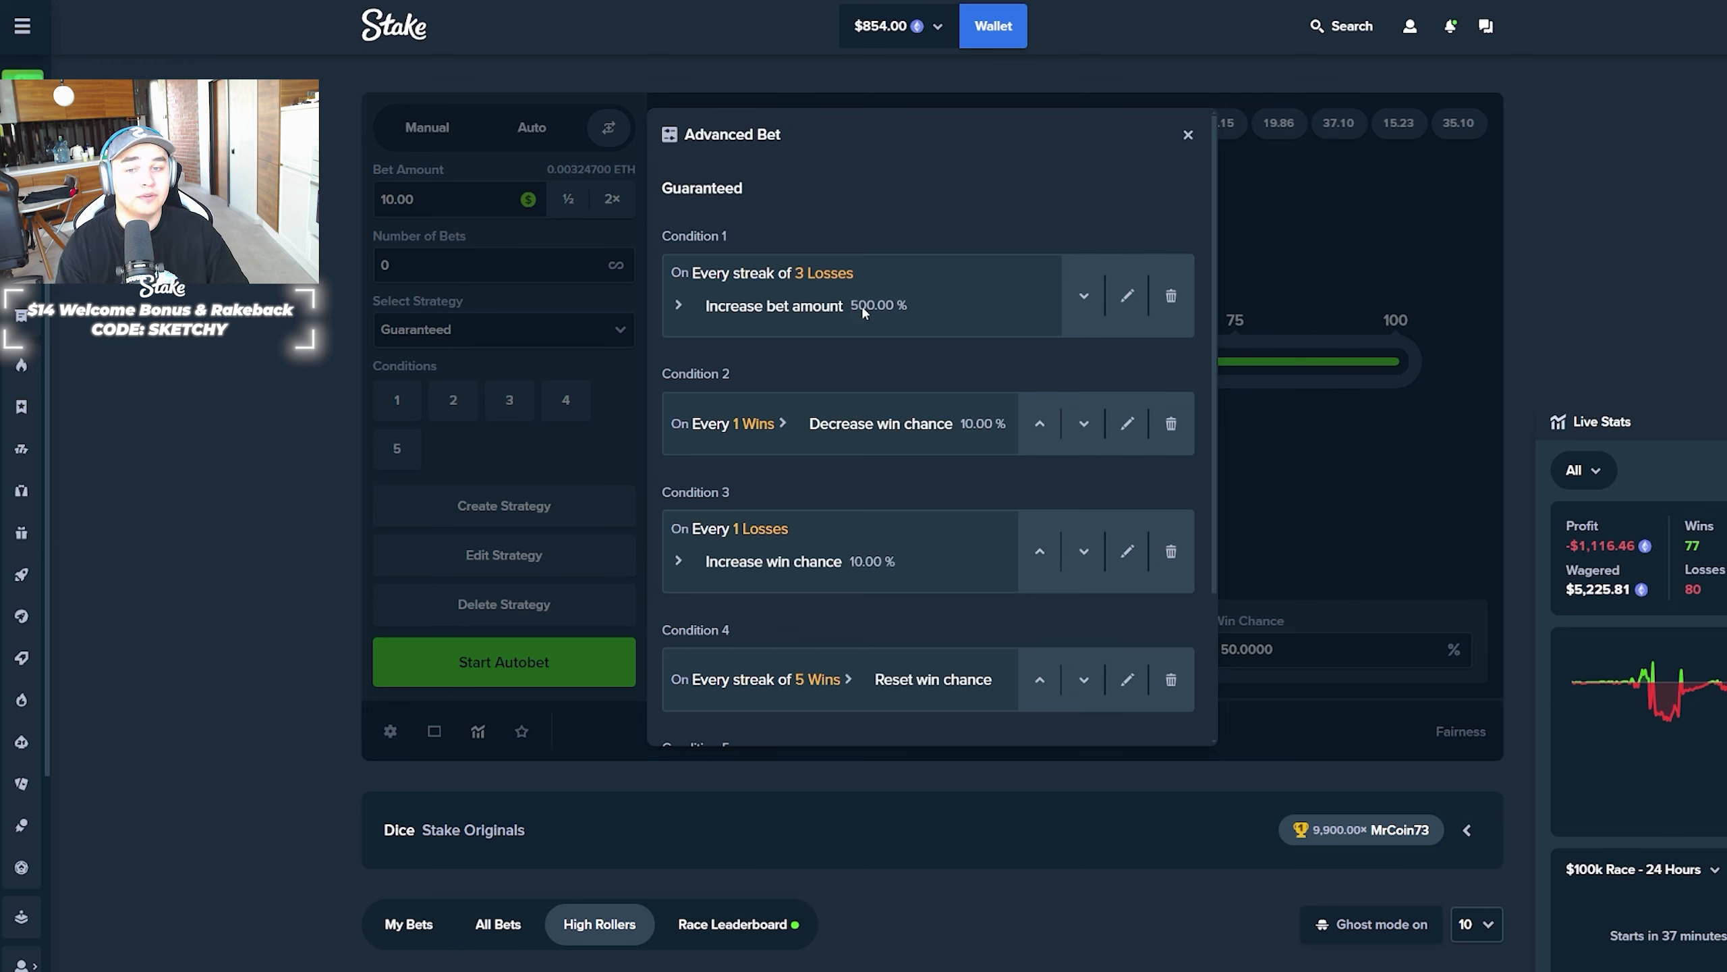
{"action": "mouse_move", "coordinate": [974, 435]}
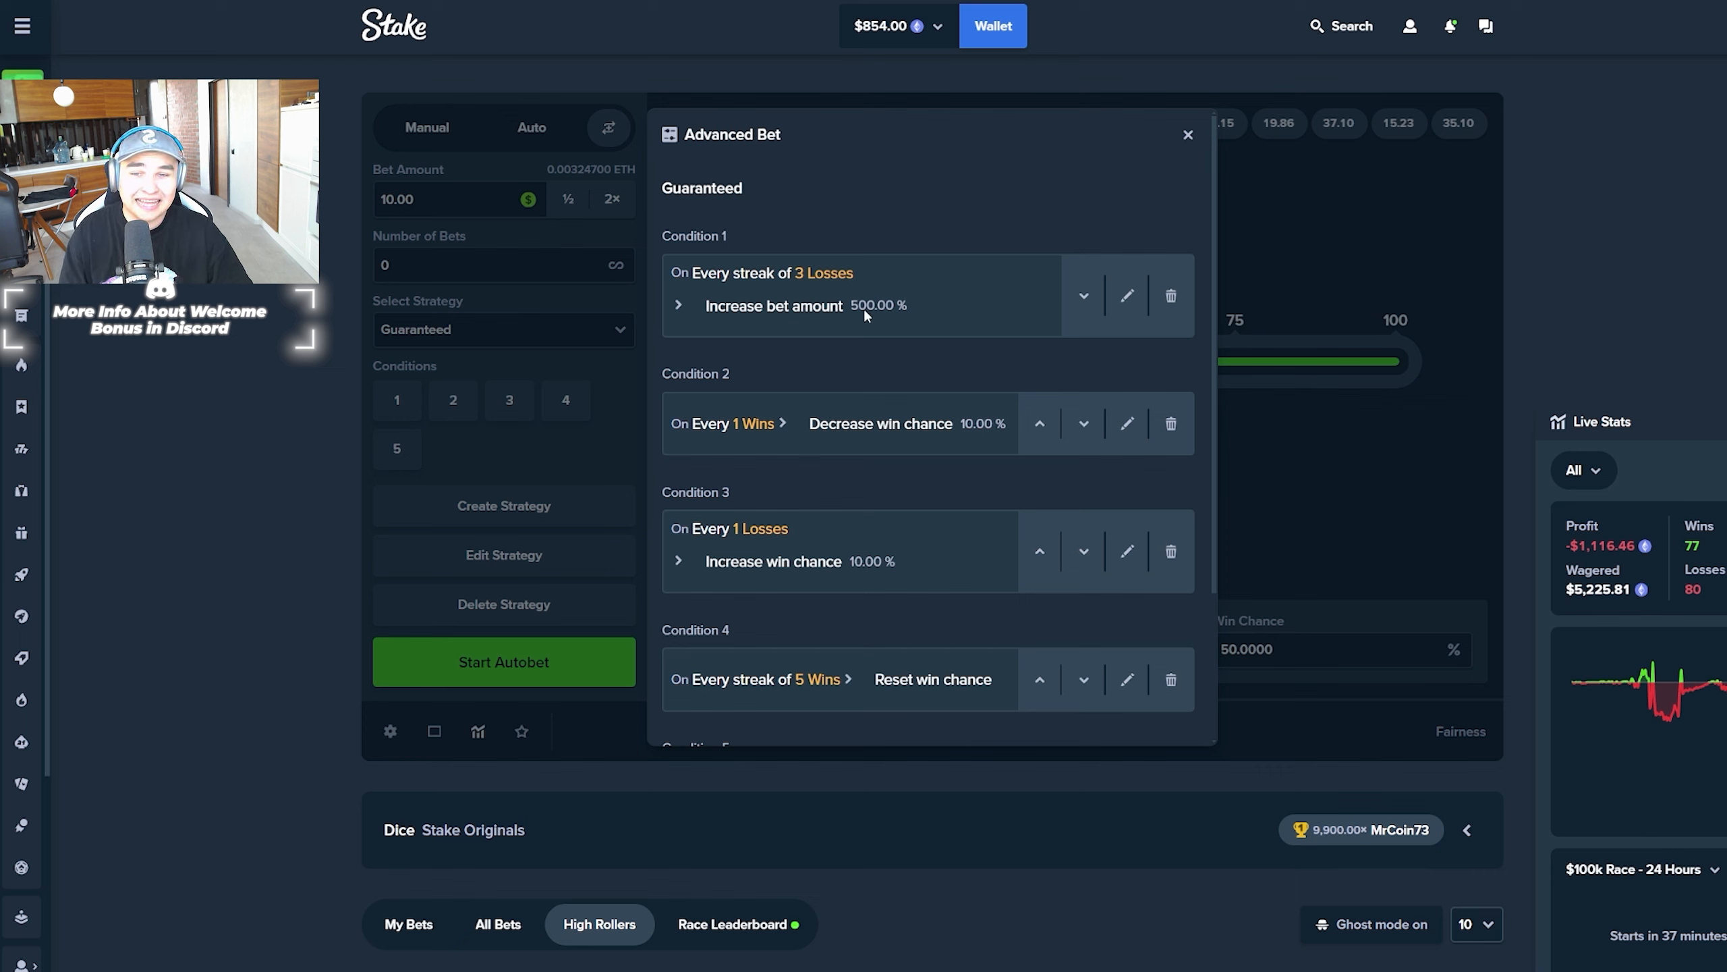
{"action": "mouse_move", "coordinate": [810, 301]}
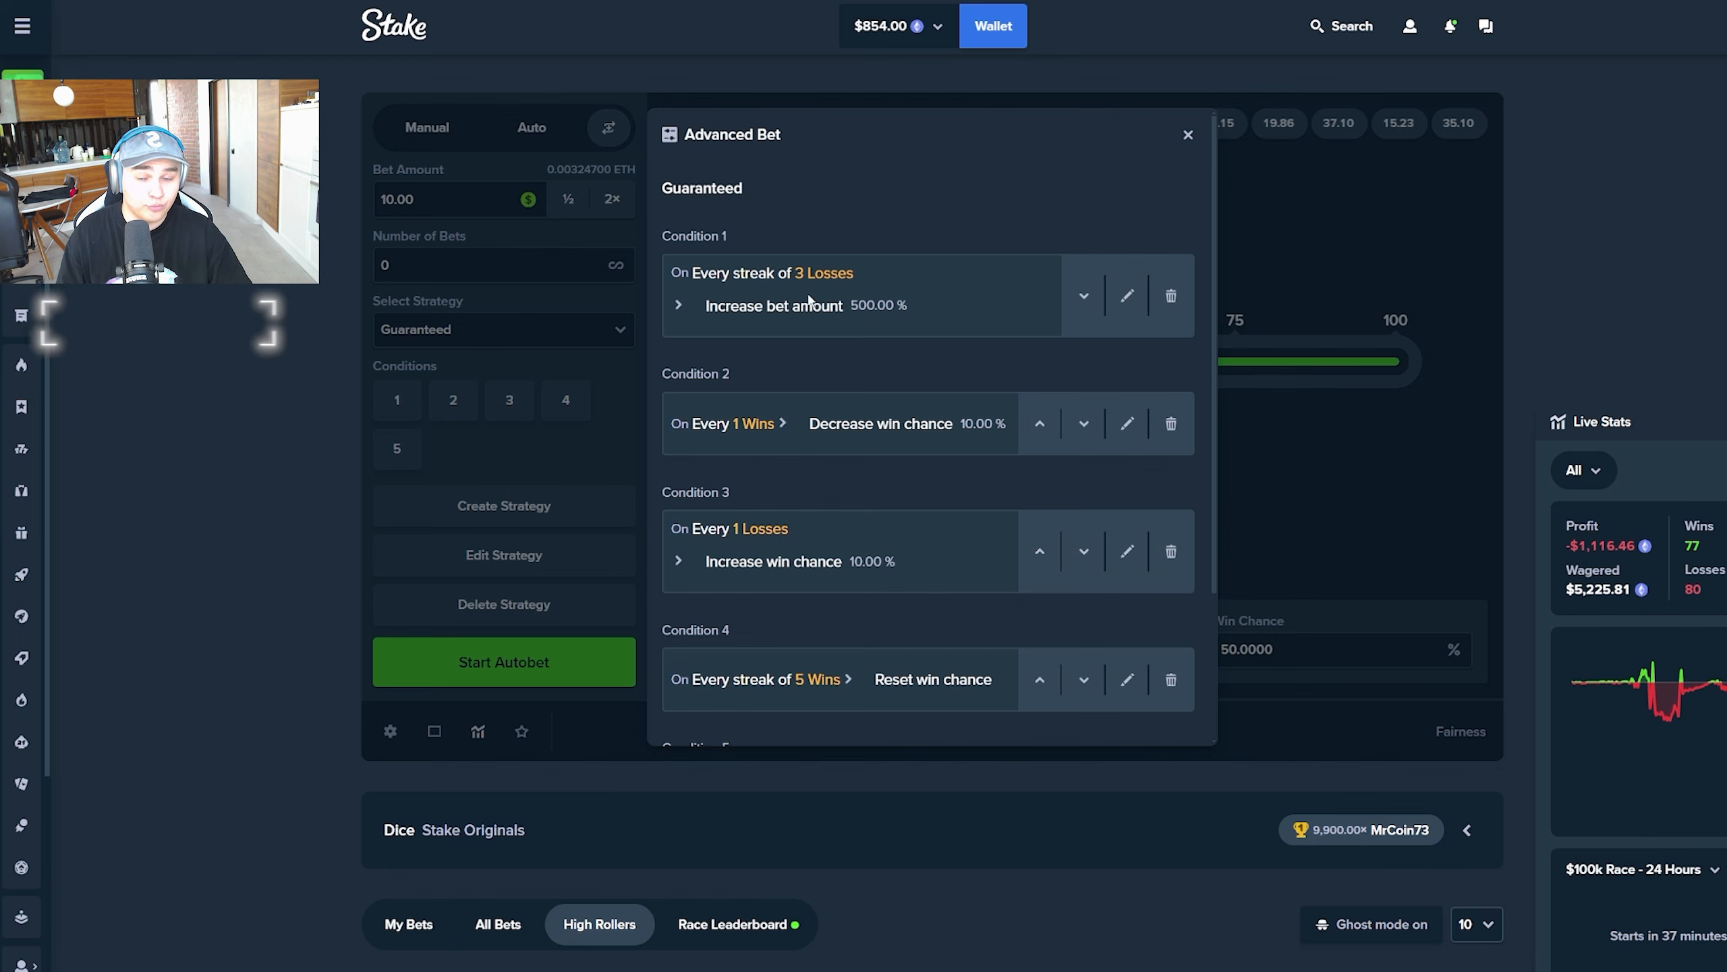
Close the strategy conditions window and let the autobet climb to $1,215.80
{"action": "left_click", "coordinate": [502, 662]}
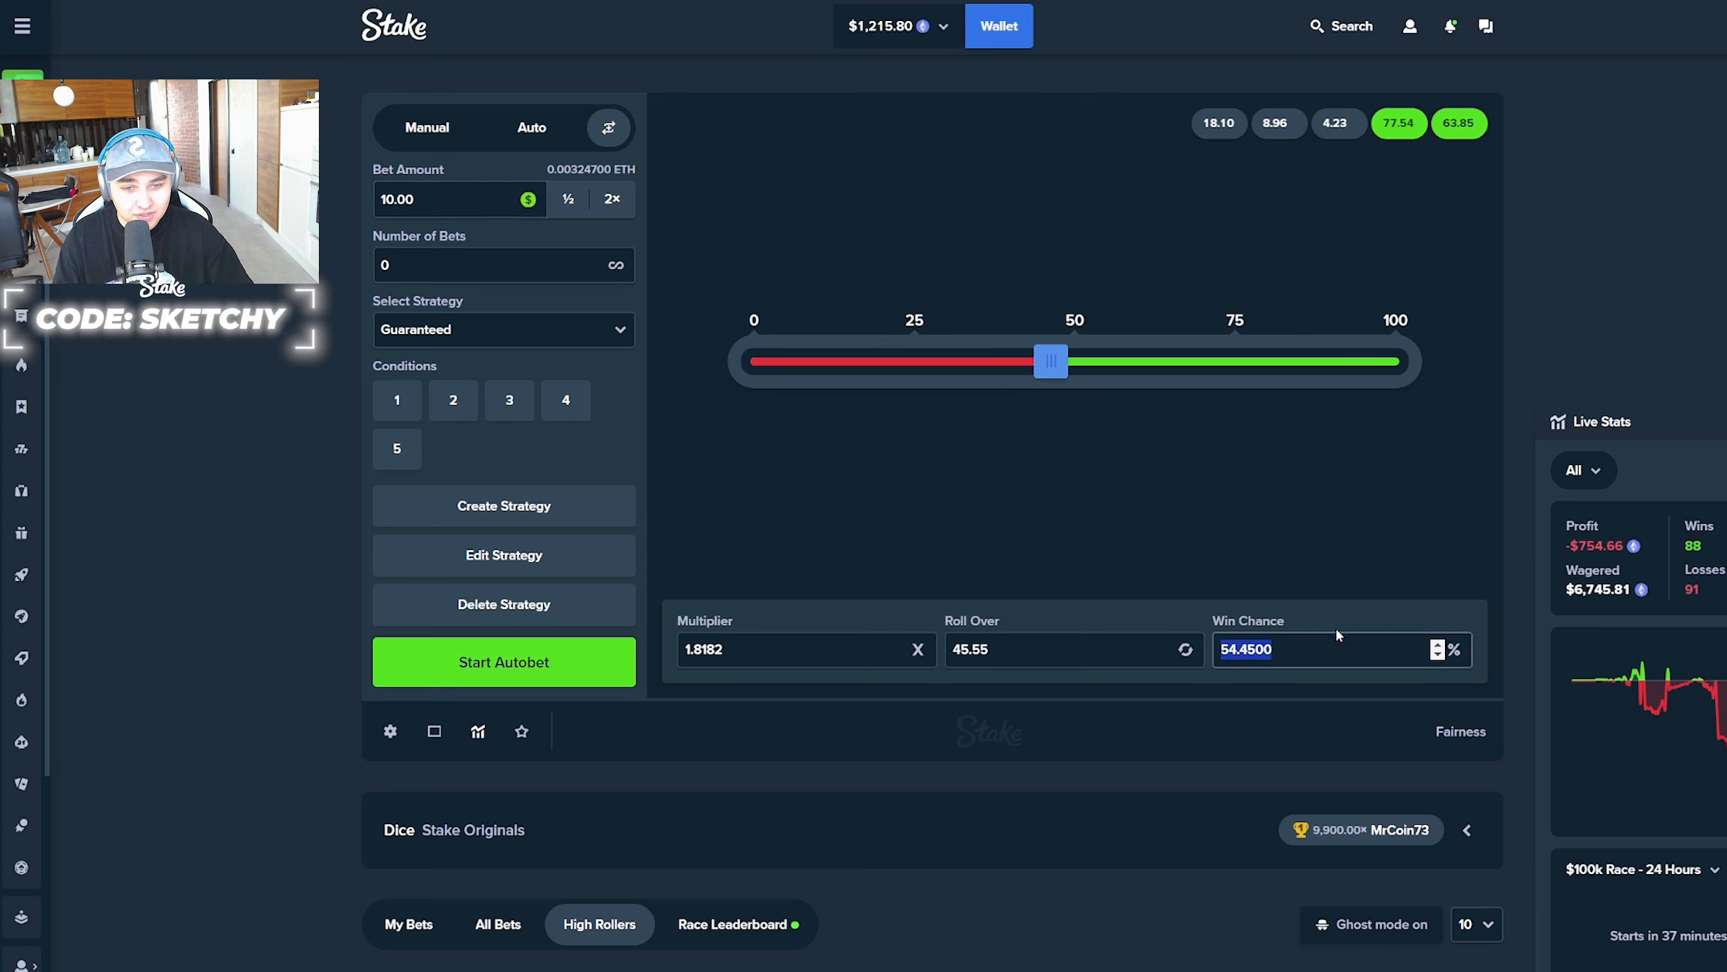
Run the autobet down to $219.34 until the 360.00 bet is rejected as exceeding the balance
{"action": "left_click", "coordinate": [502, 661]}
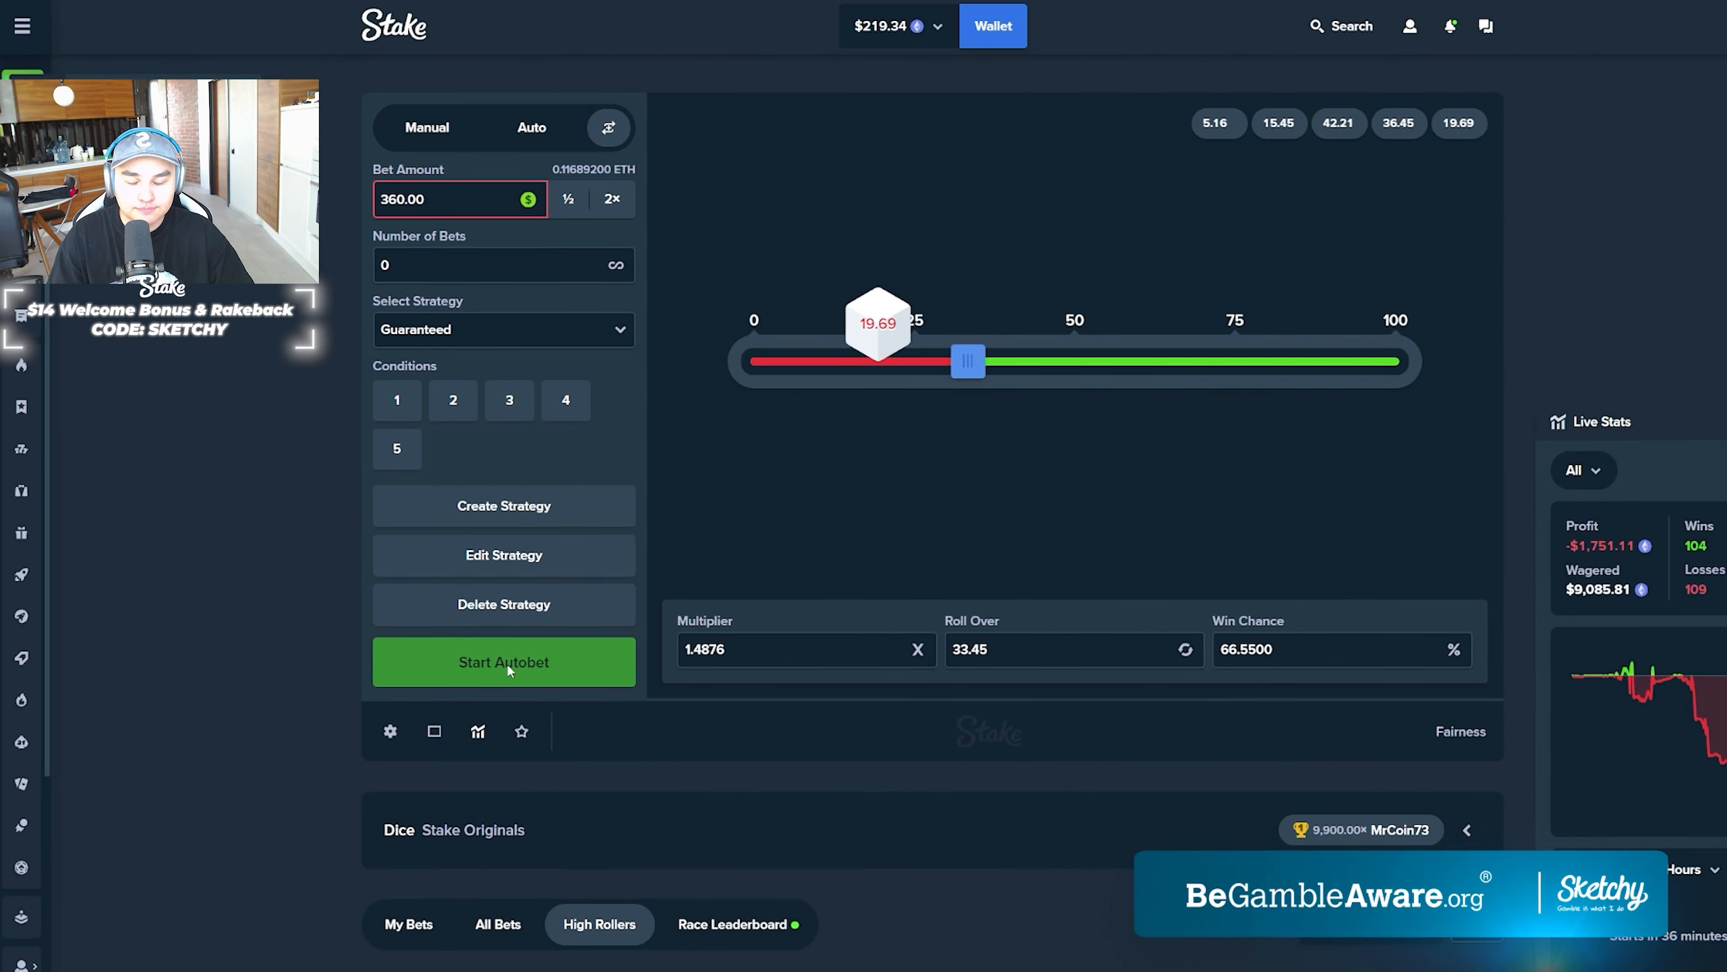
{"action": "left_click", "coordinate": [502, 661]}
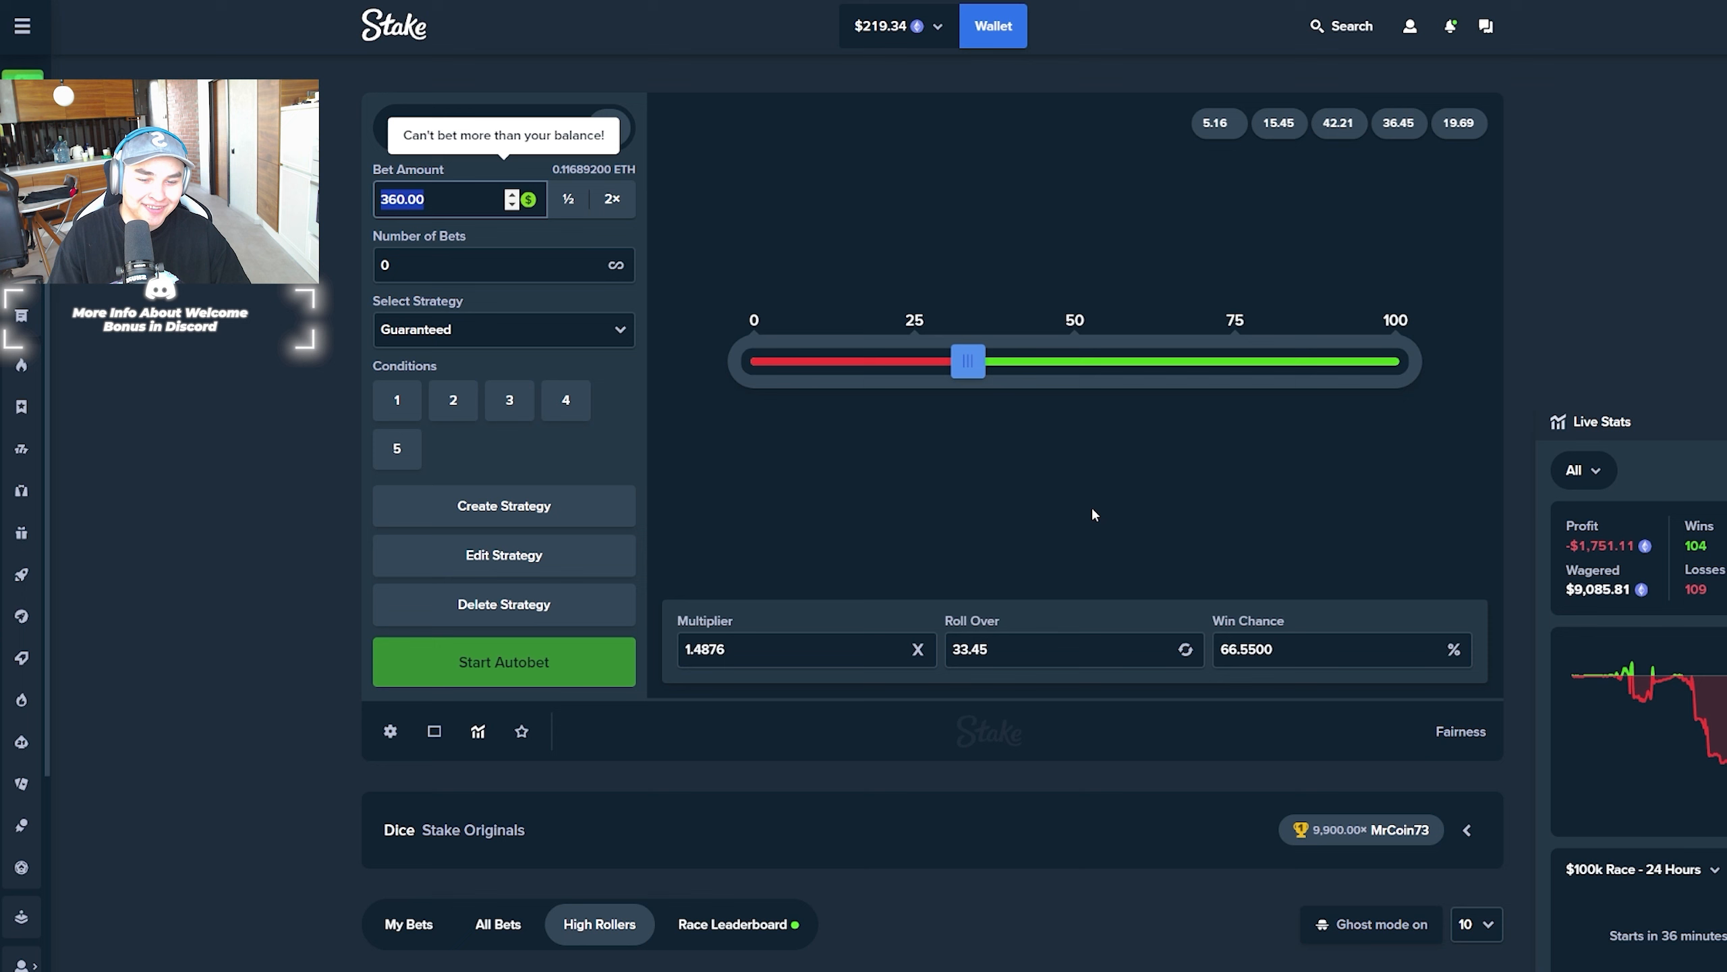
Review the lost $360.00 bet details and bring the bet amount back to 10
{"action": "left_click", "coordinate": [1322, 649]}
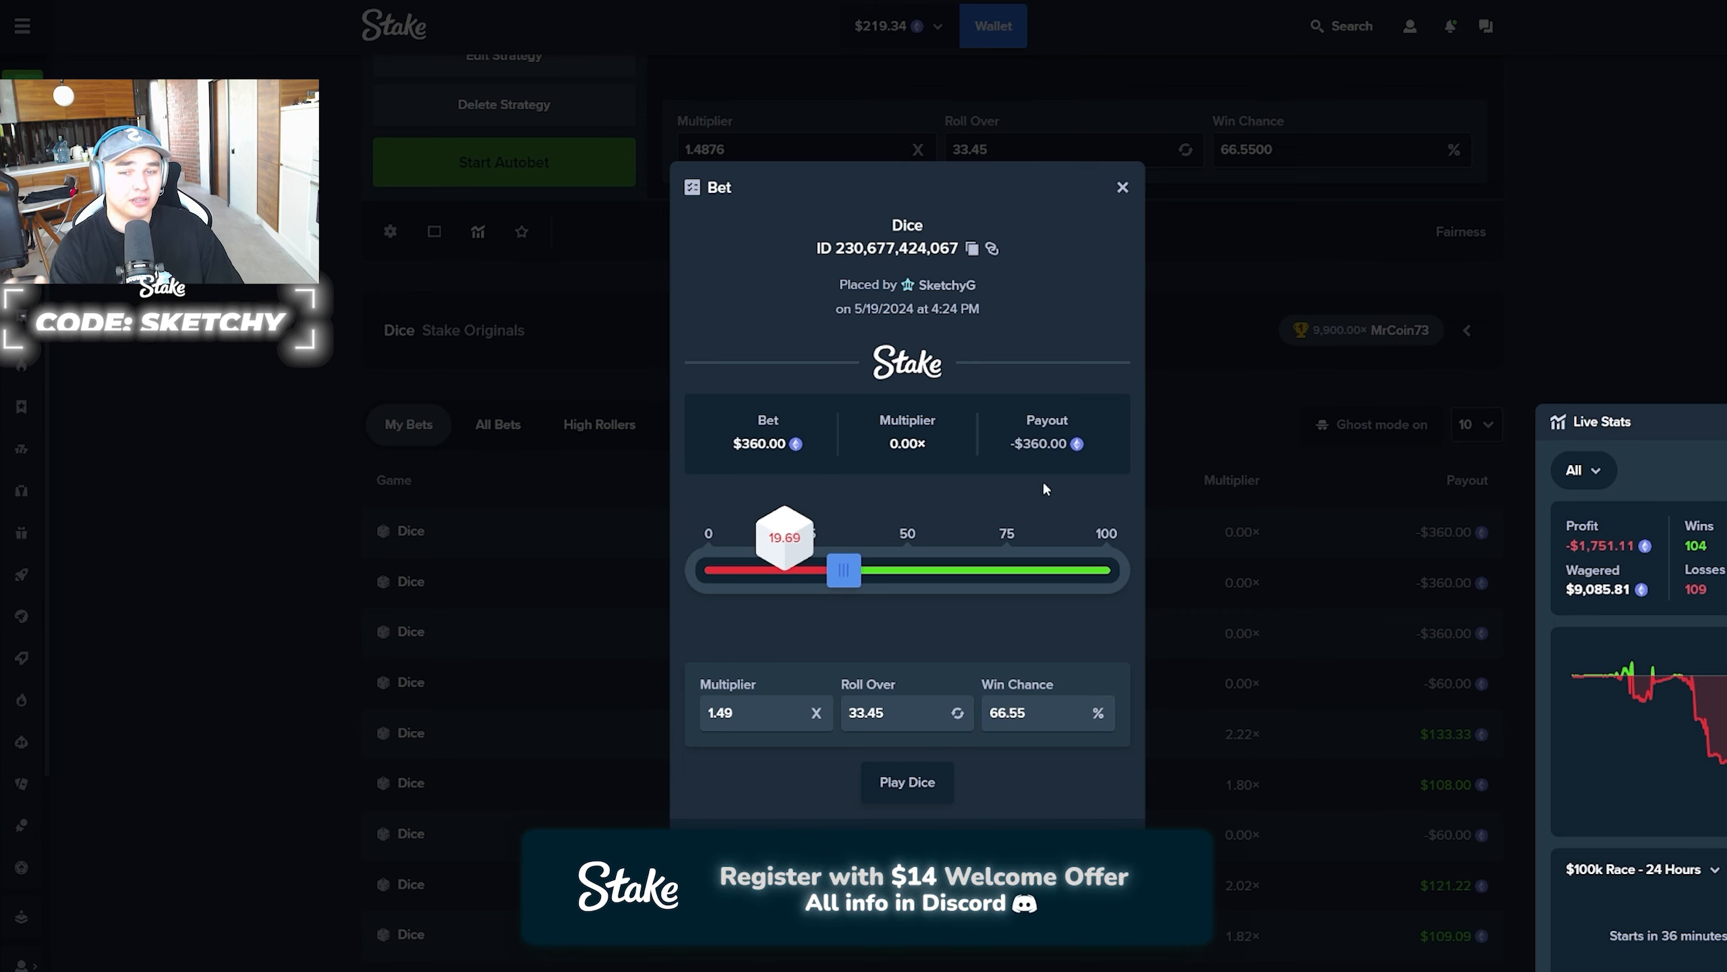
{"action": "left_click", "coordinate": [1121, 186]}
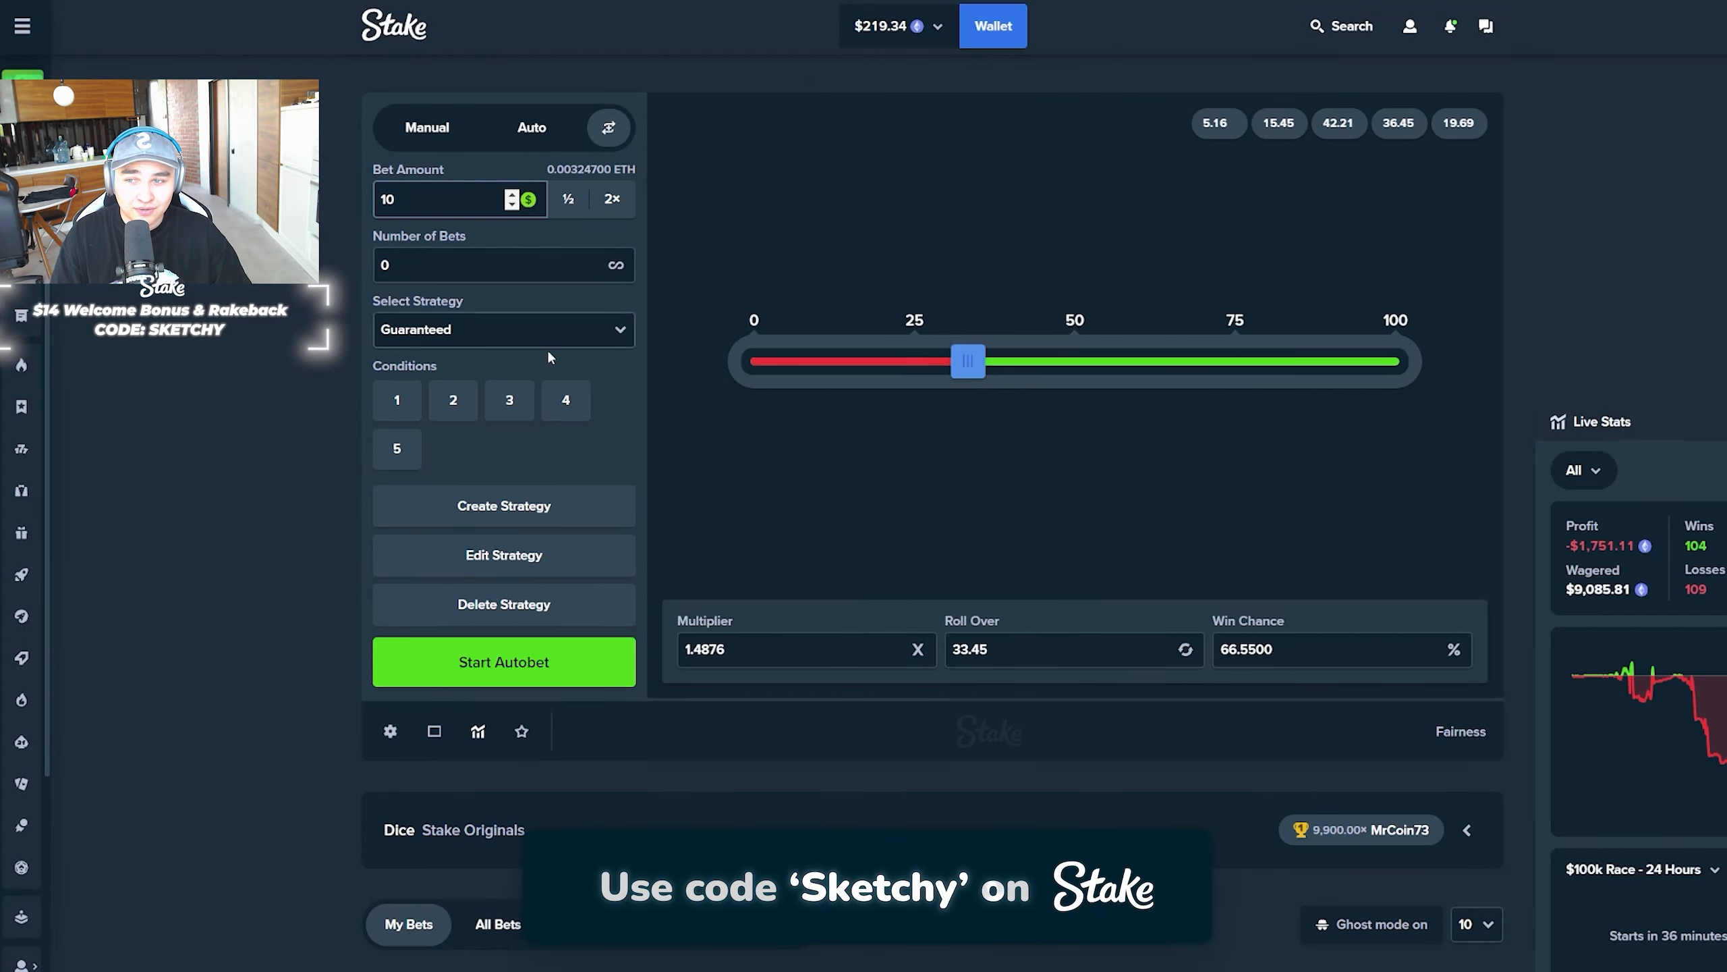
Restart the autobet at 10 per bet, then set win chance to 50 (roll over 50.00)
{"action": "triple_click", "coordinate": [1340, 649]}
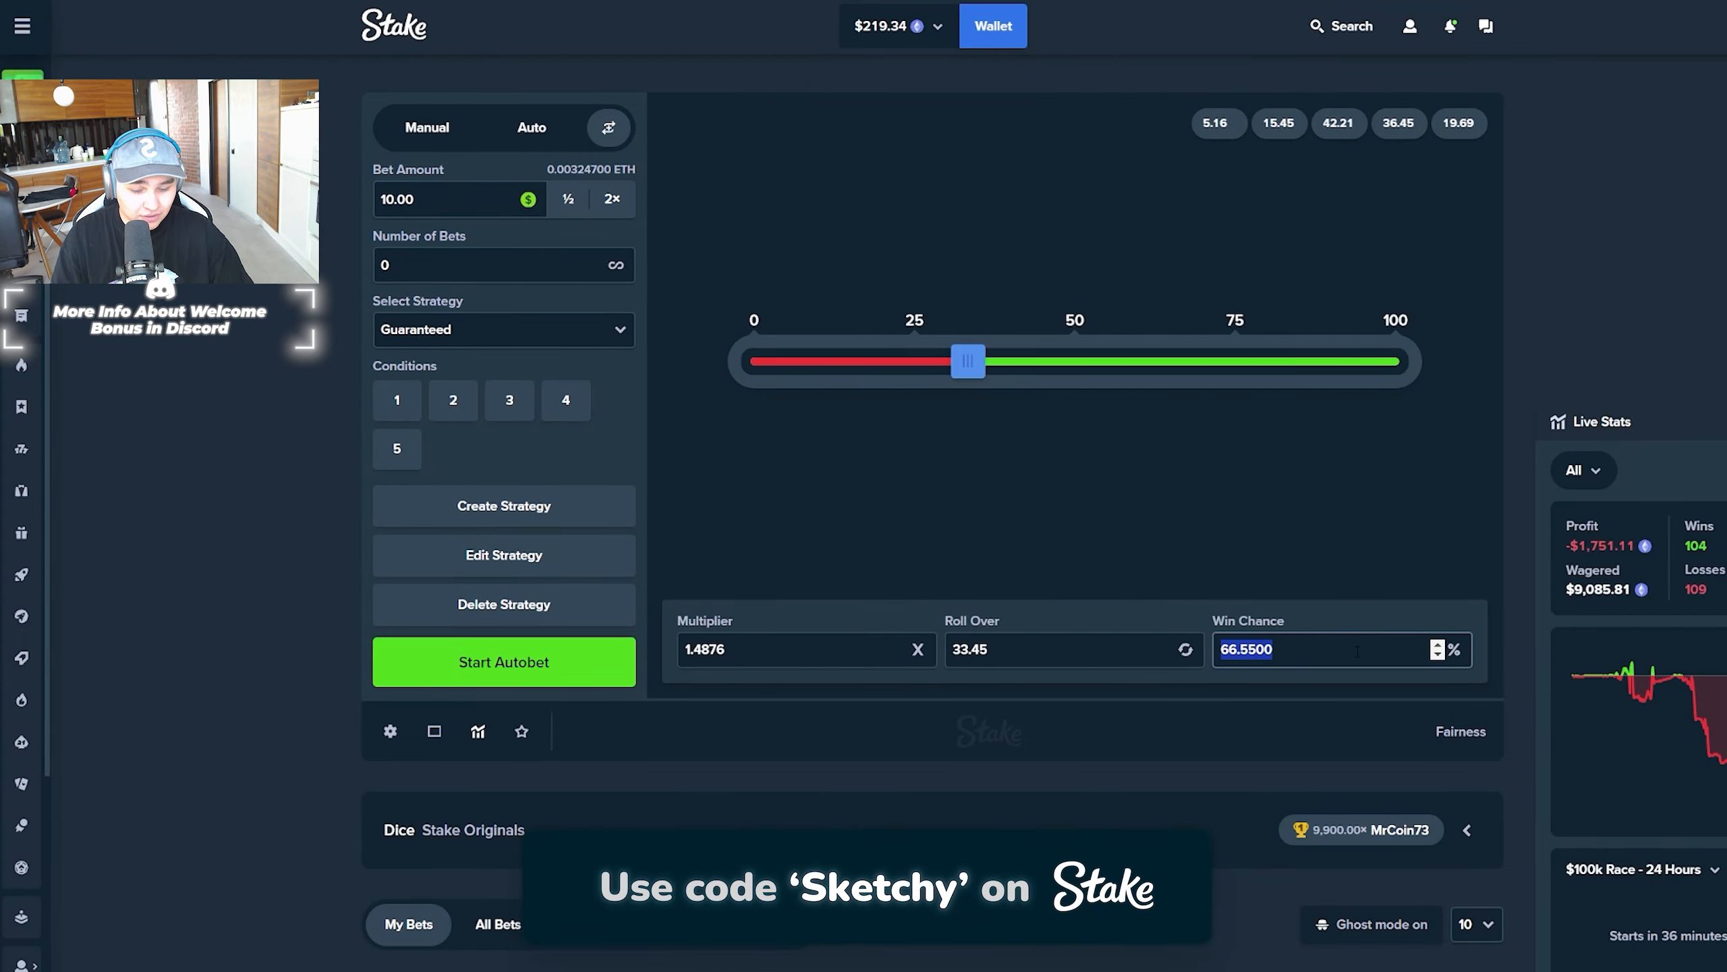
{"action": "left_click", "coordinate": [502, 661]}
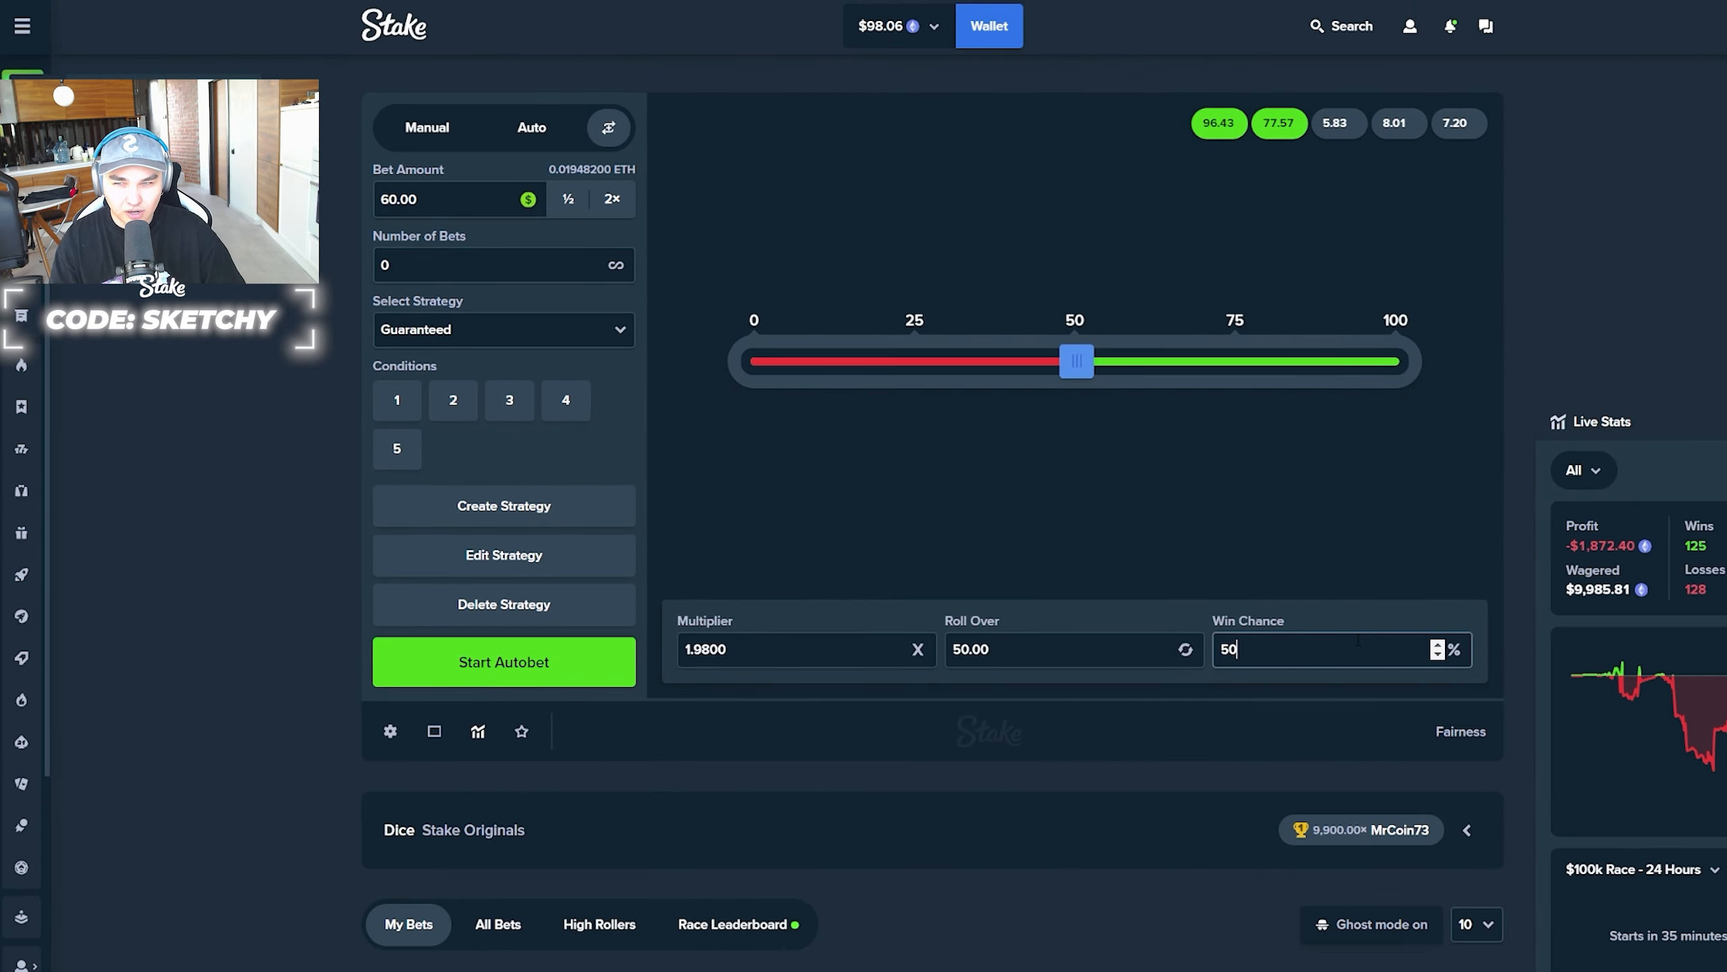
Run the 50% autobet down to $77.79, stop it, and head to the casino lobby
{"action": "left_click", "coordinate": [502, 661]}
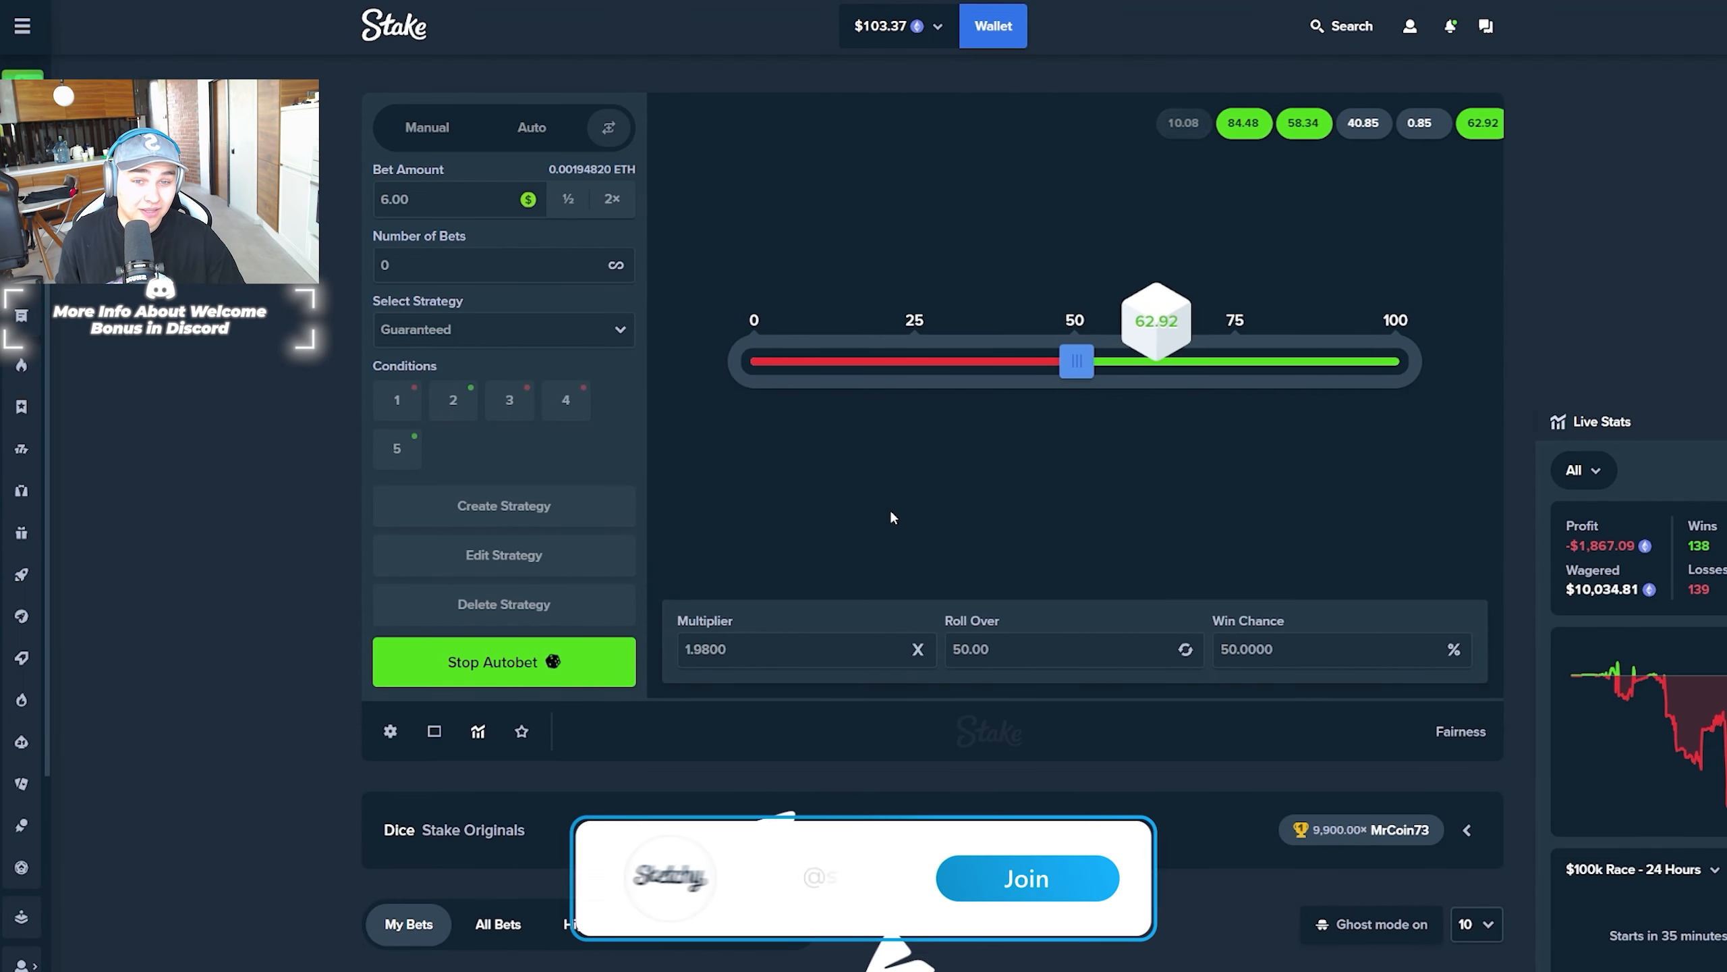
{"action": "left_click", "coordinate": [1026, 878]}
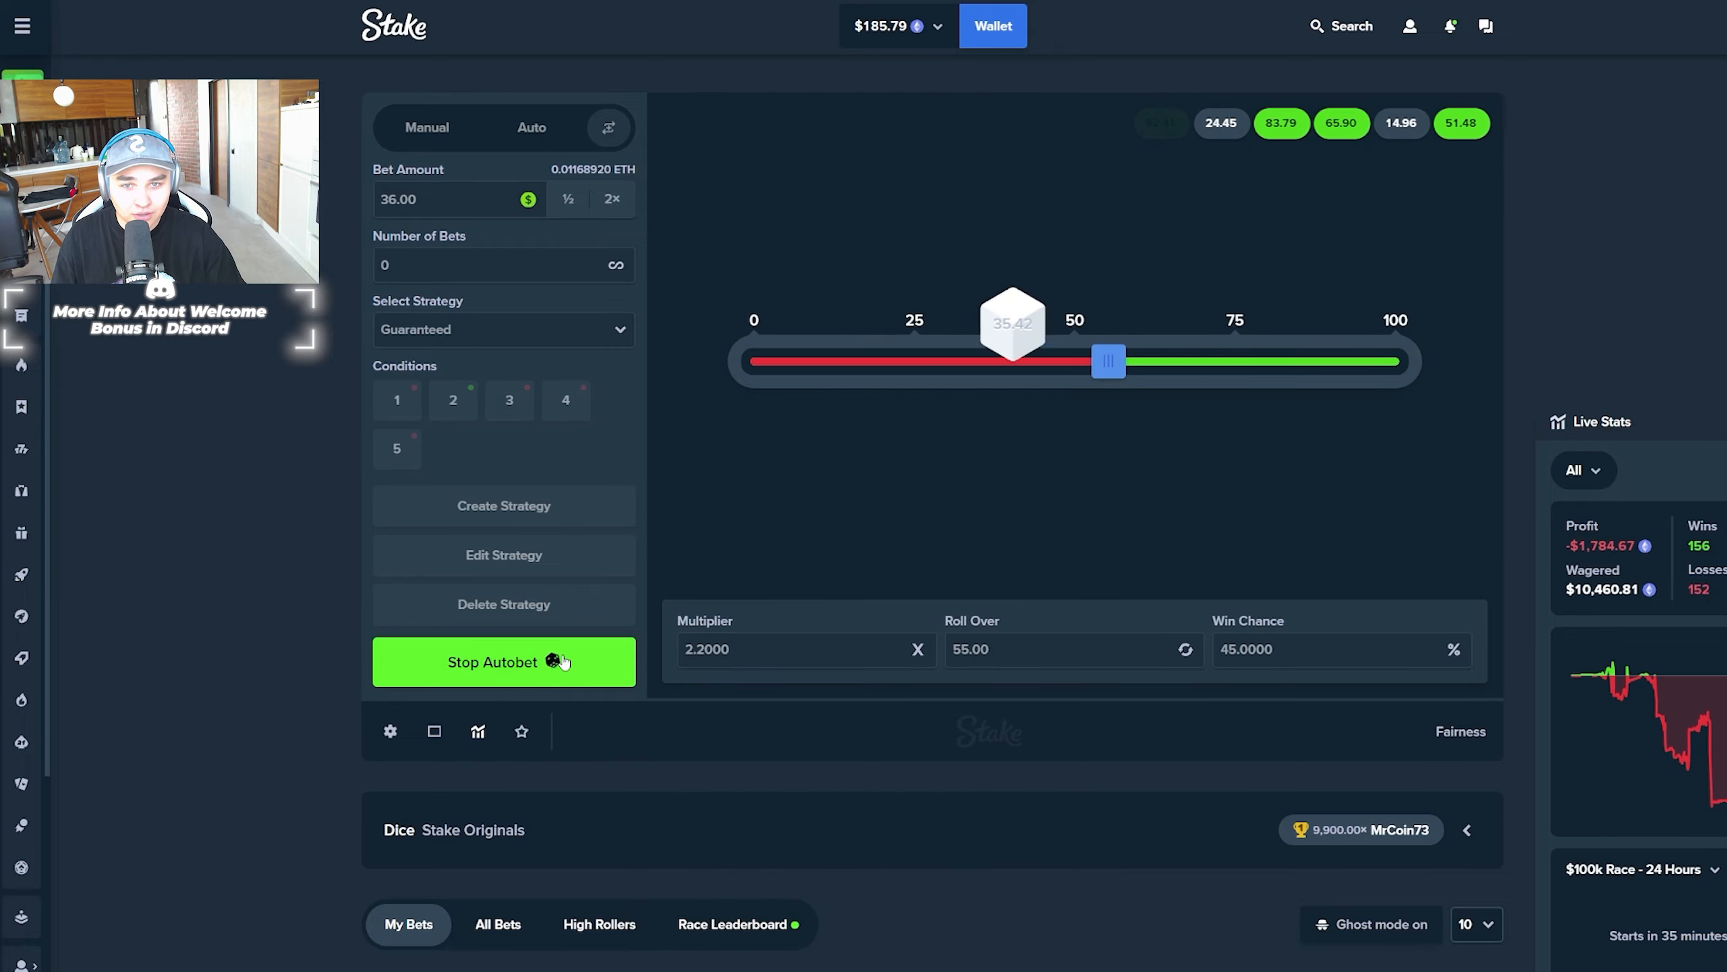
{"action": "left_click", "coordinate": [502, 661]}
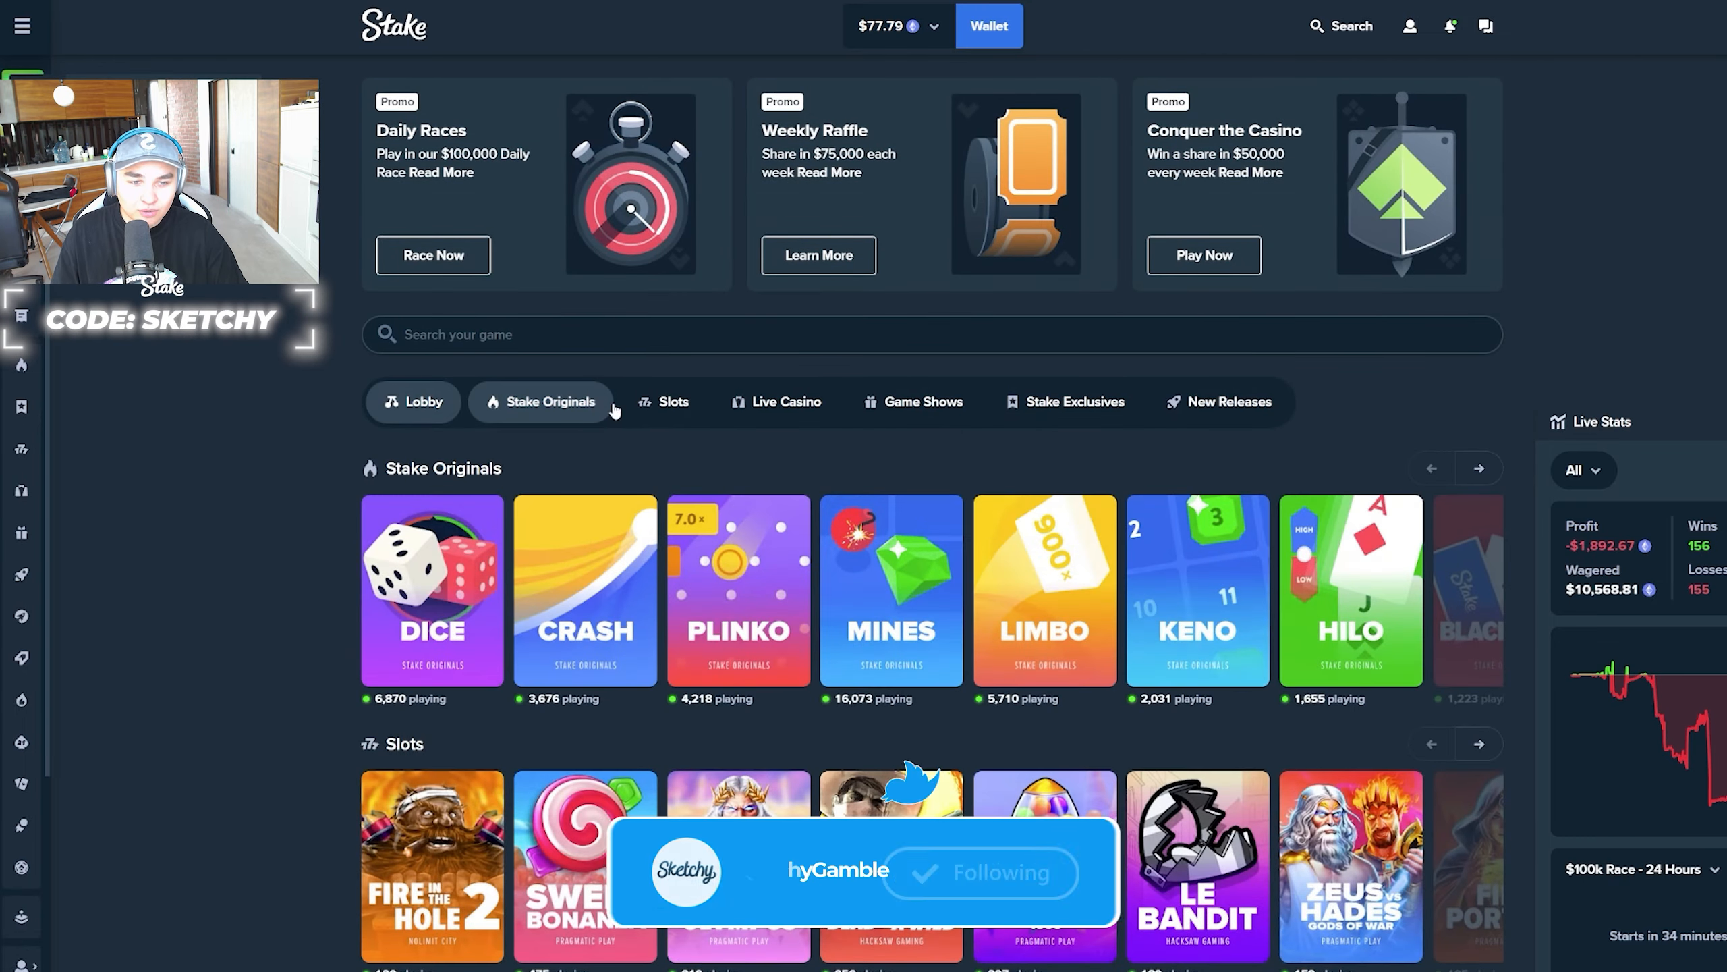
Place repeated 25.00 Limbo bets at 2.00× until the balance hits $0.00
{"action": "left_click", "coordinate": [1043, 590]}
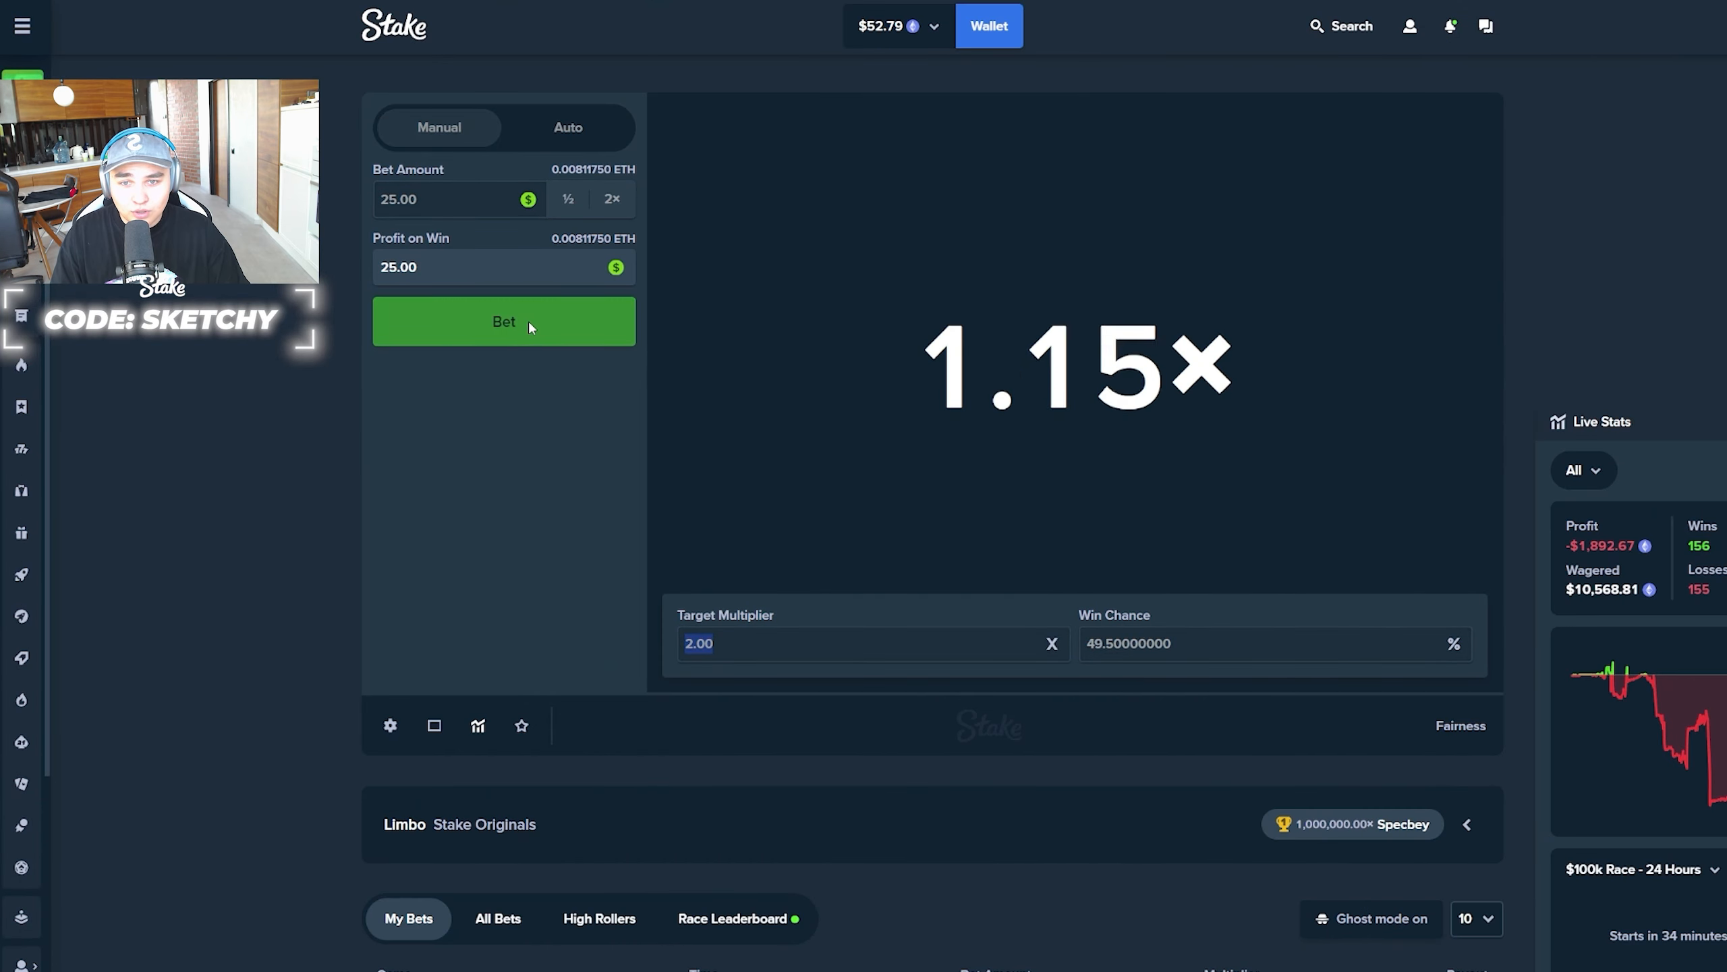
{"action": "left_click", "coordinate": [502, 321]}
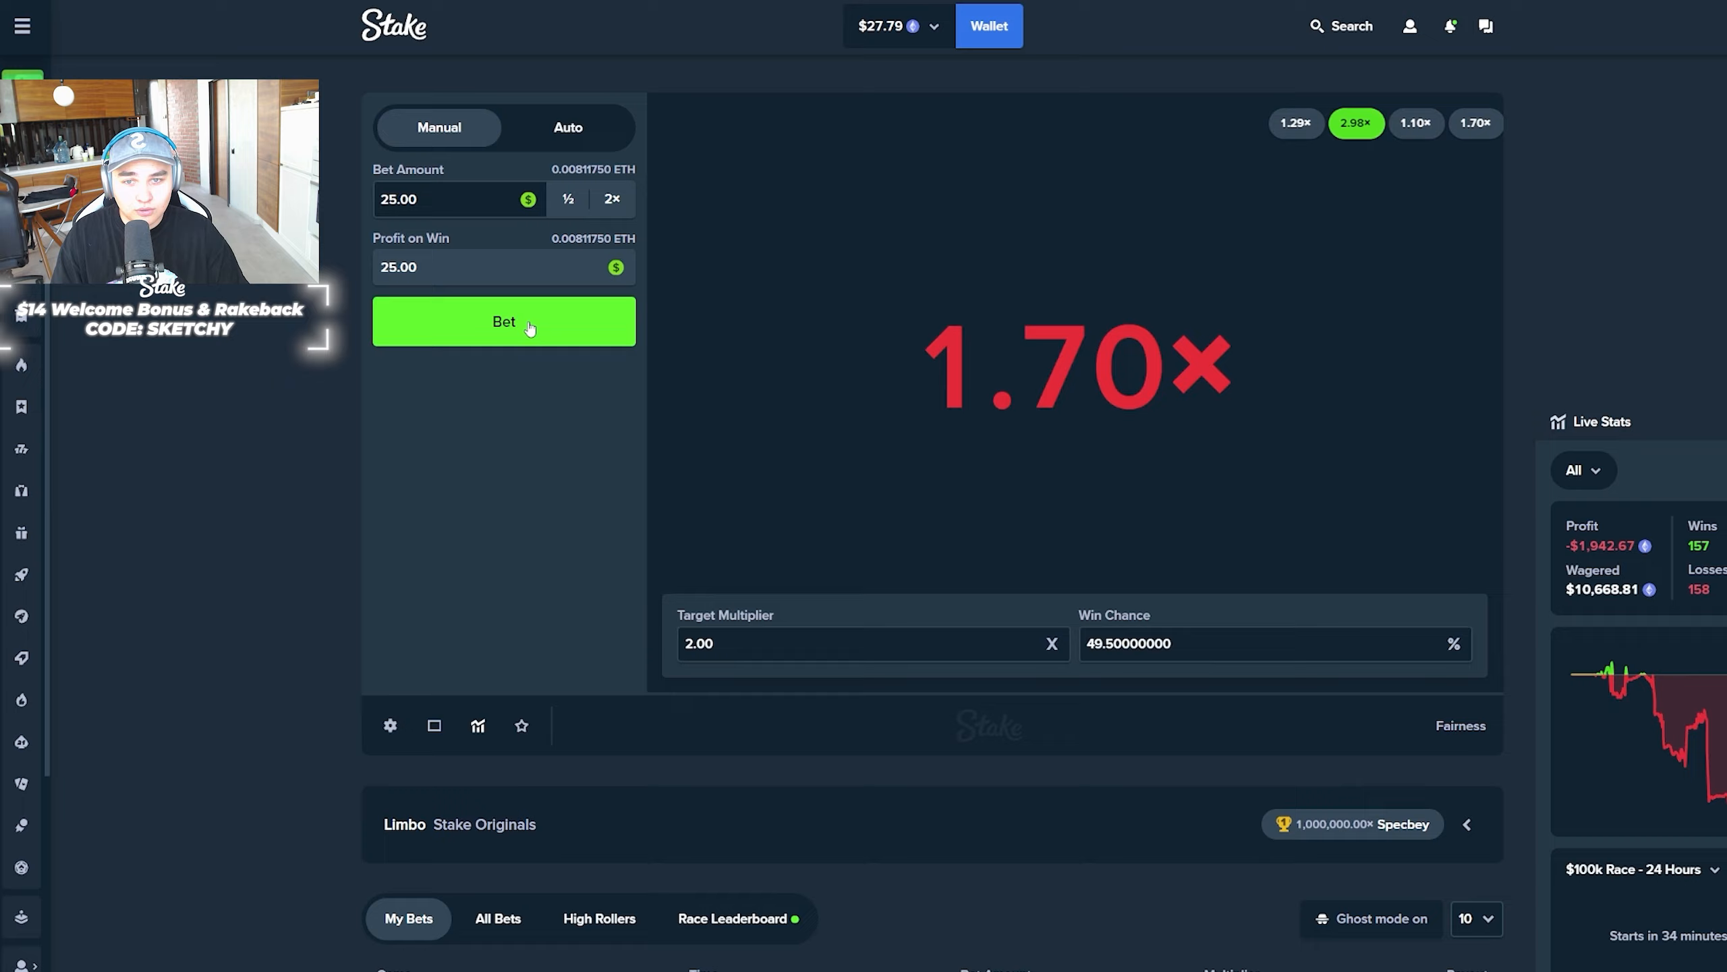
{"action": "left_click", "coordinate": [503, 321]}
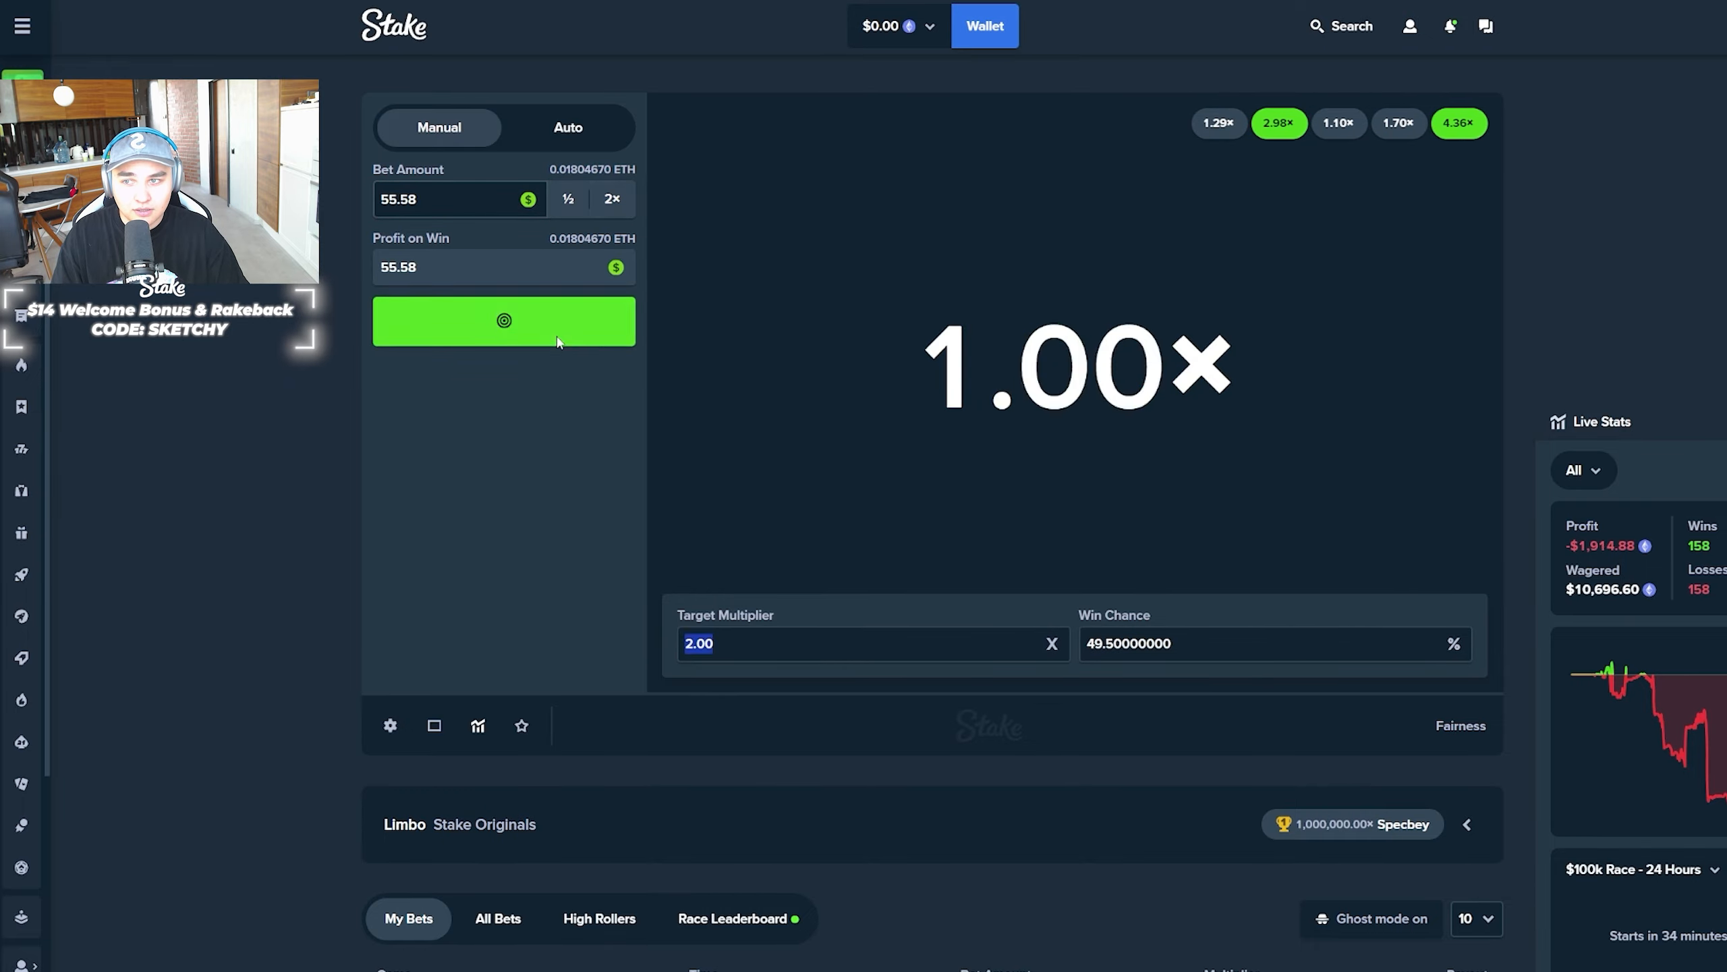
{"action": "left_click", "coordinate": [503, 322]}
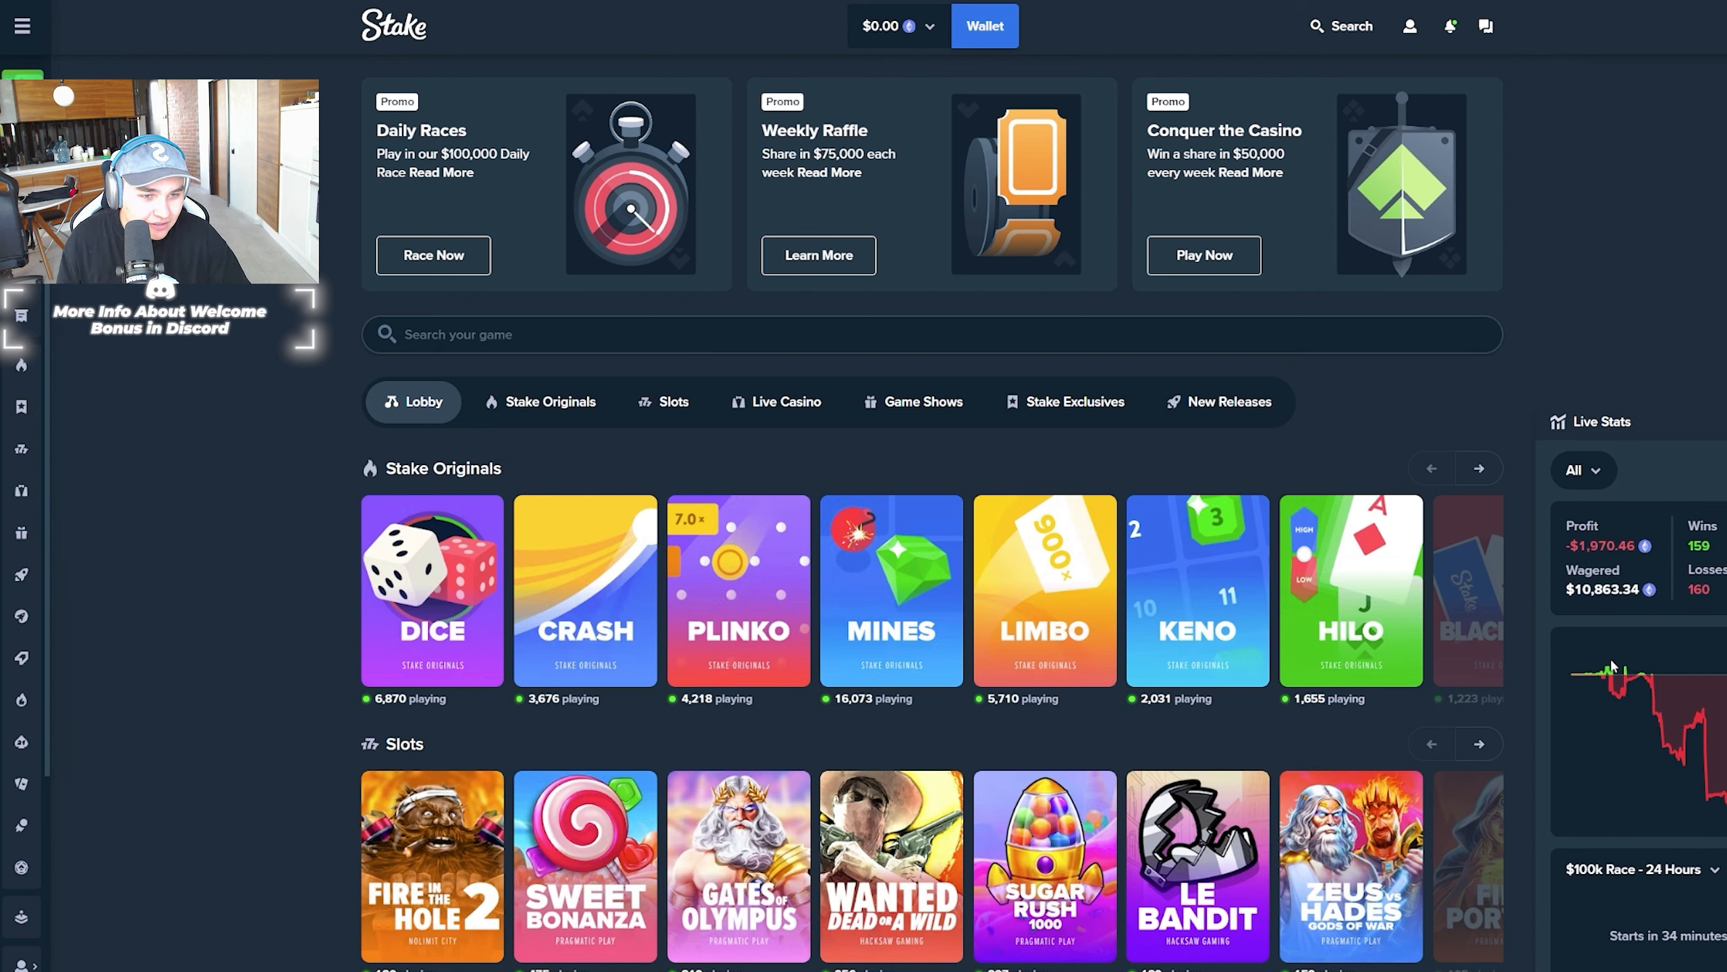
{"action": "mouse_move", "coordinate": [1609, 674]}
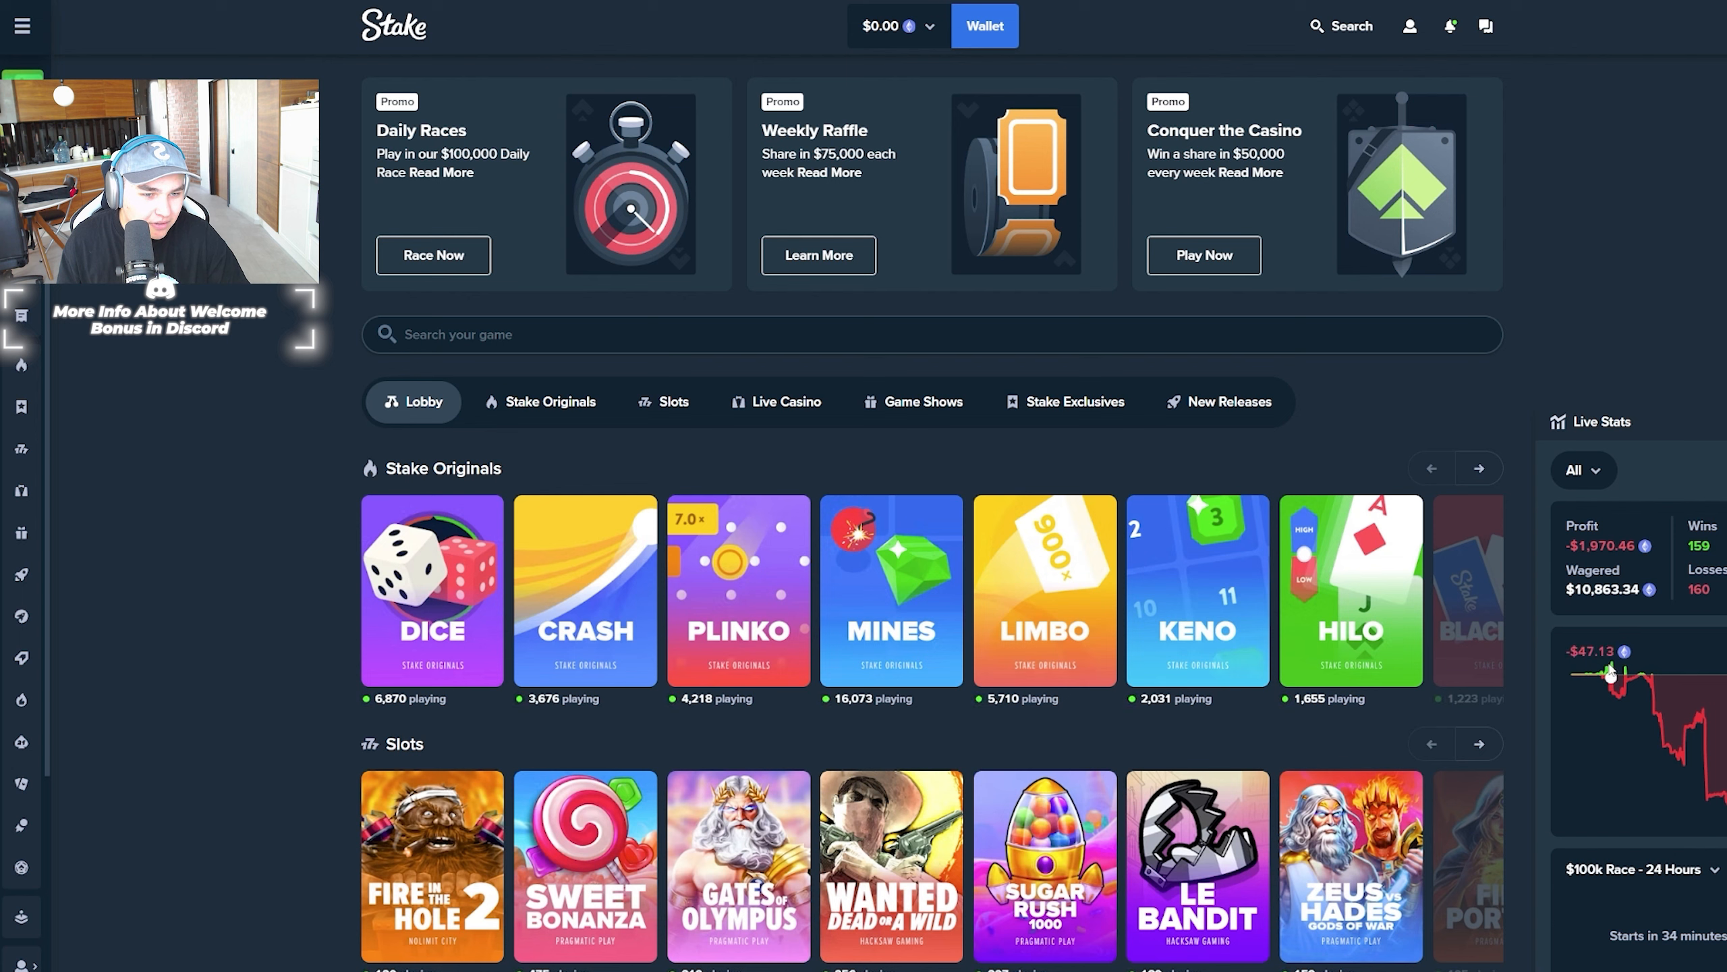